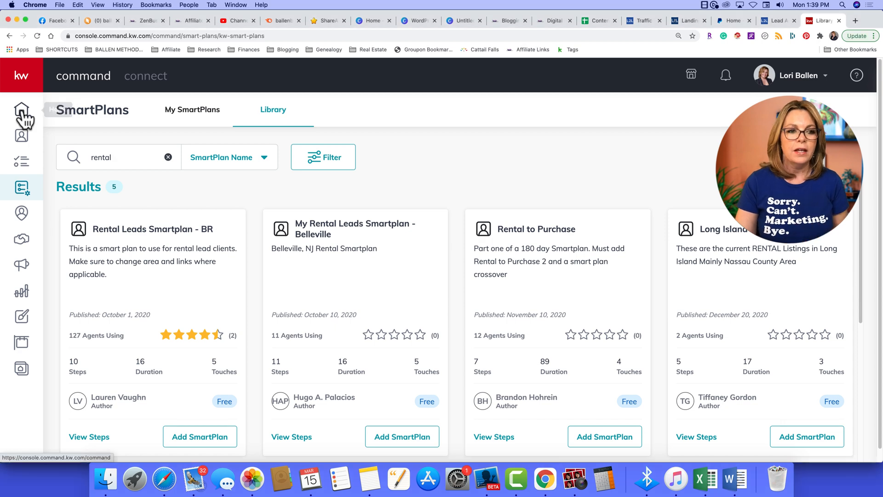
Step: Leave the rental-plan library search and return to the home dashboard
left_click(19, 110)
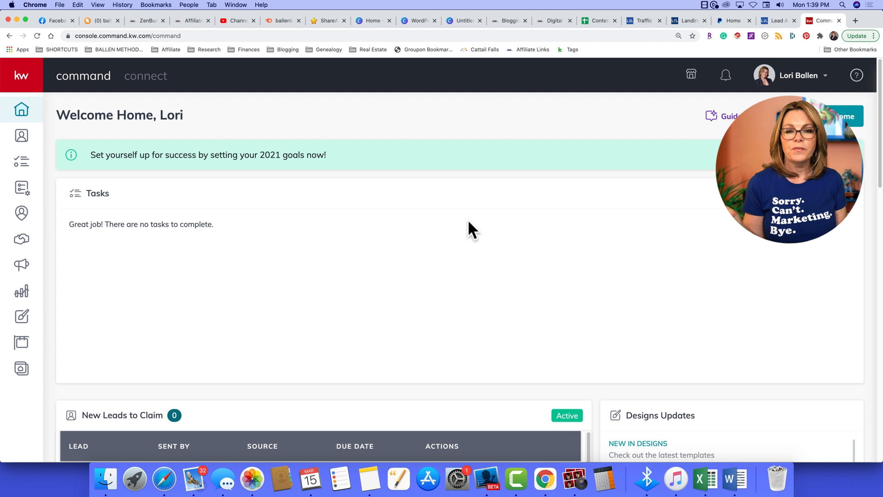
mouse_move(304, 226)
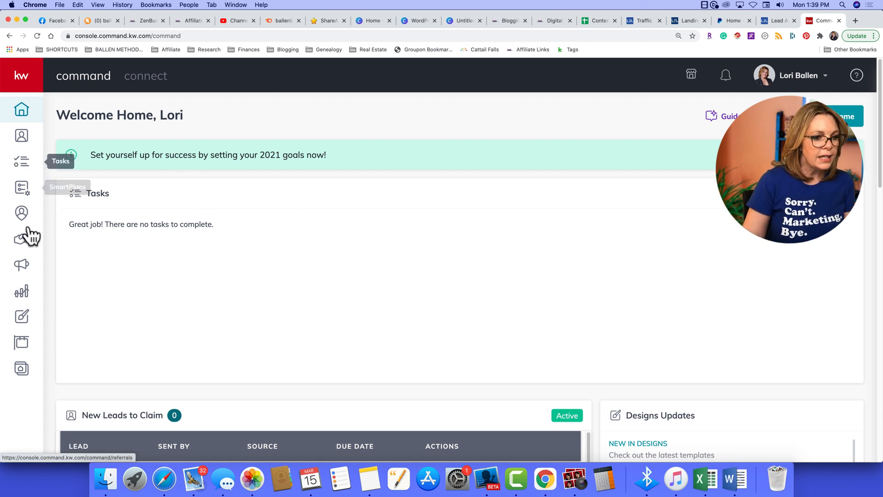
mouse_move(21, 265)
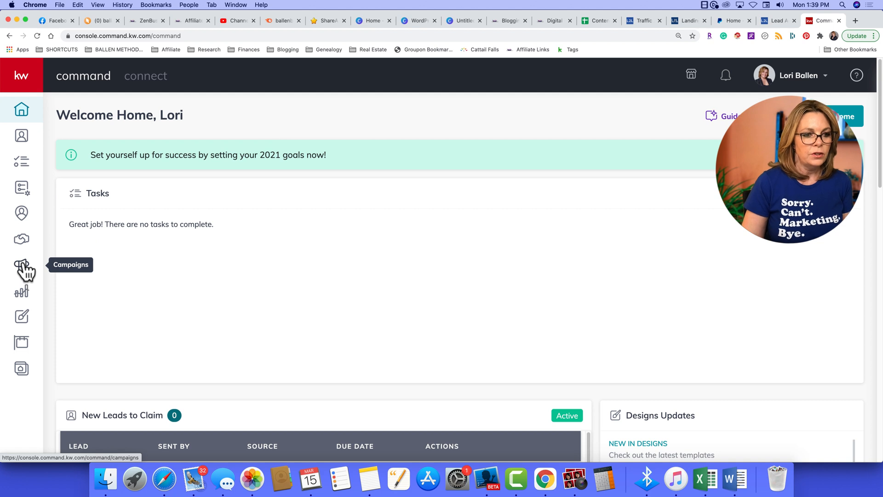
mouse_move(20, 369)
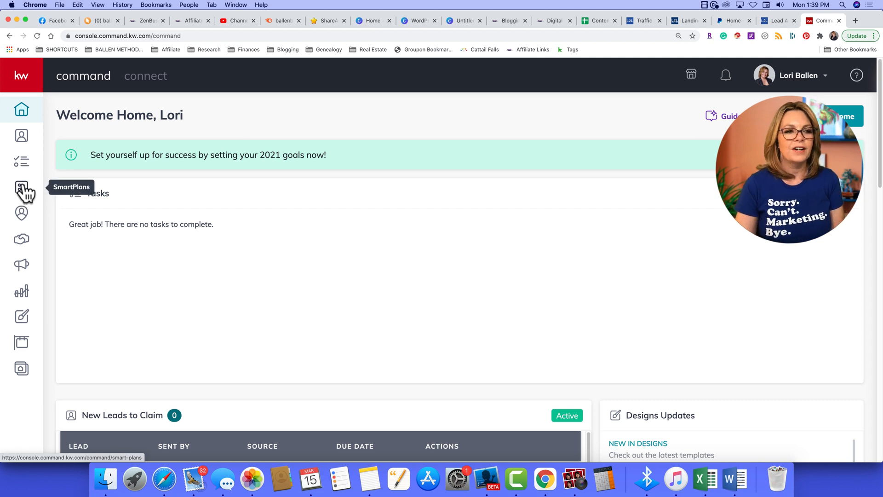
mouse_move(21, 166)
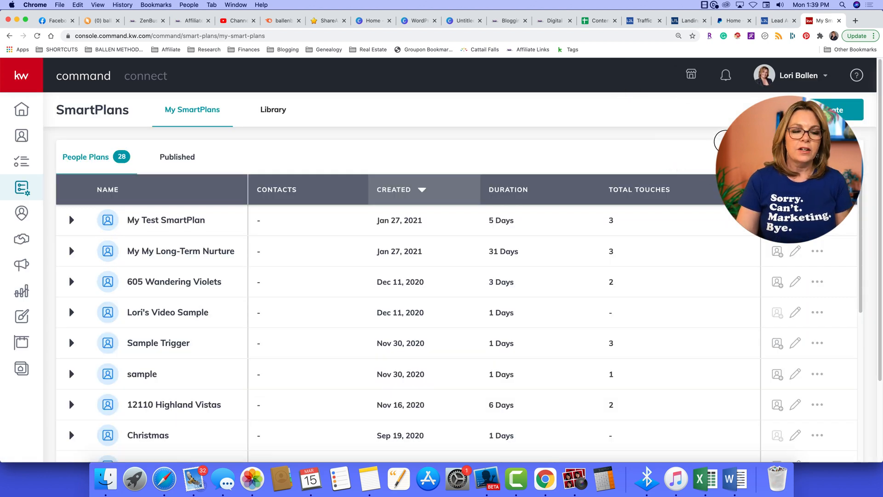
Step: View your 28 personal SmartPlans, then switch to the shared Library tab
left_click(509, 189)
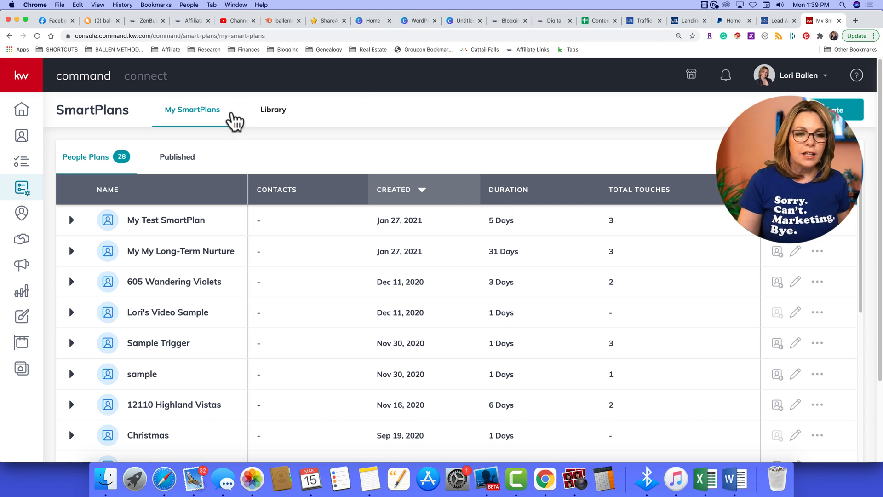
mouse_move(279, 120)
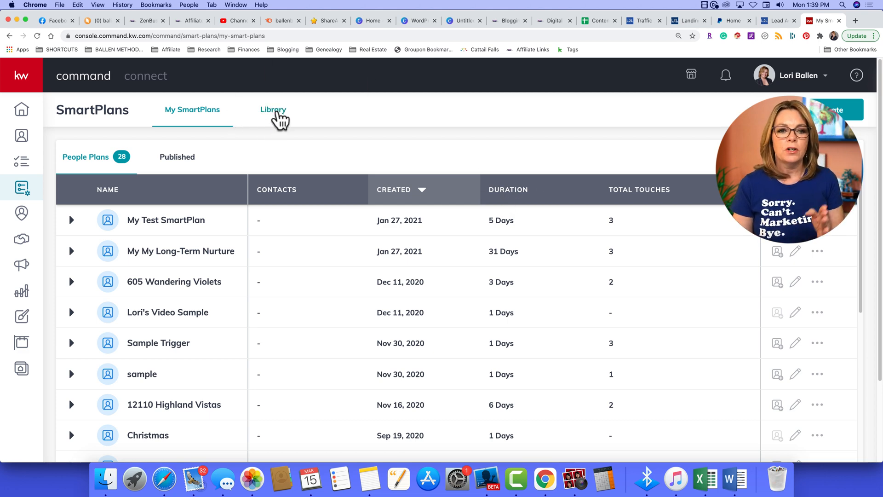
left_click(273, 110)
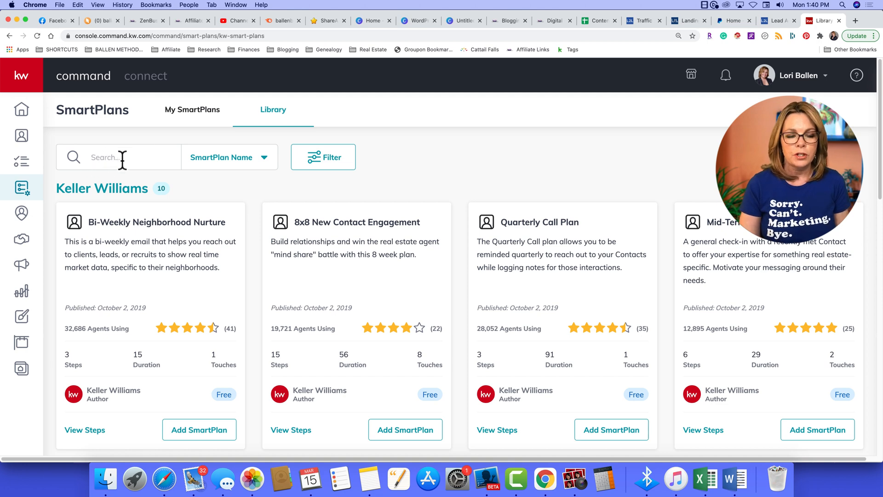
Step: Search the SmartPlans library for 'rent' to list rental lead plans
type("rent")
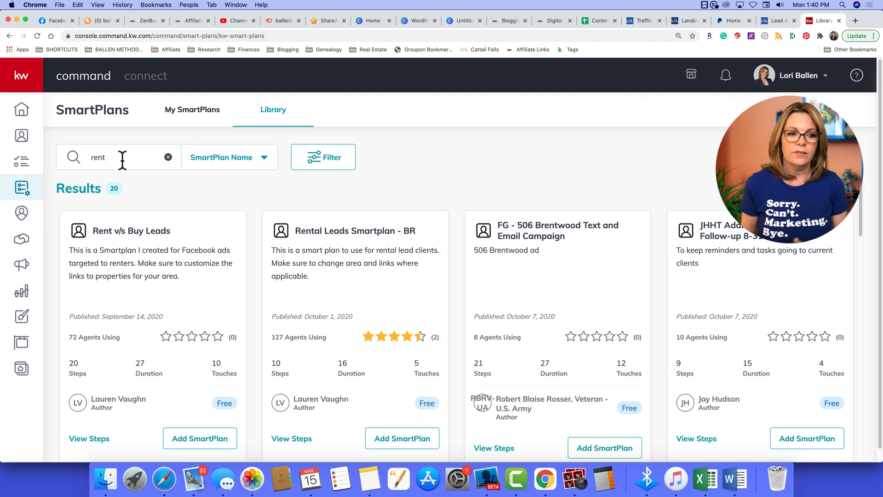
mouse_move(382, 231)
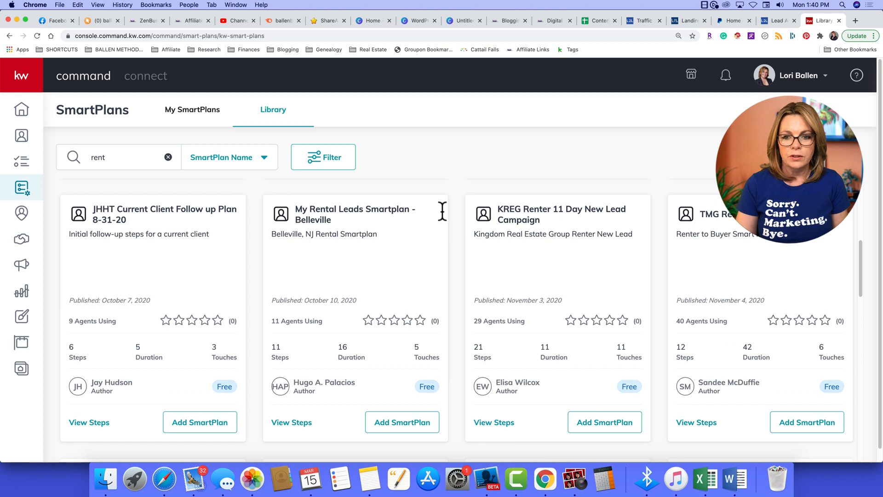
mouse_move(552, 215)
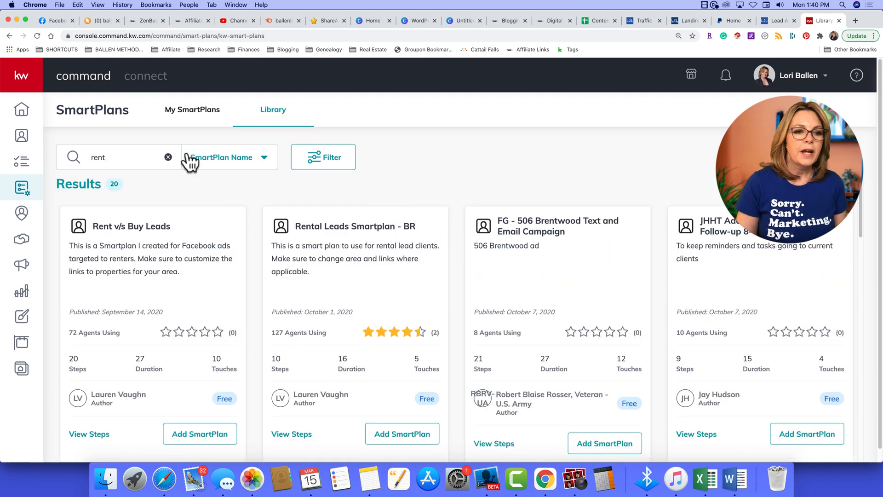
mouse_move(257, 166)
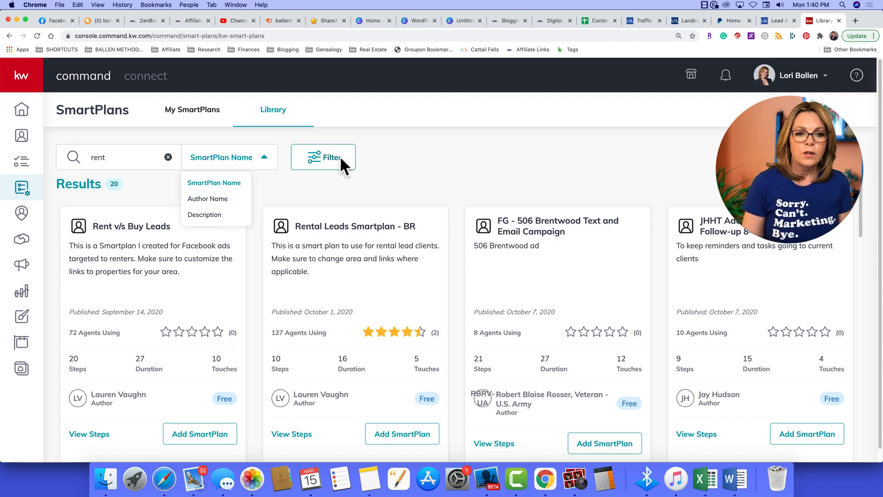
left_click(323, 157)
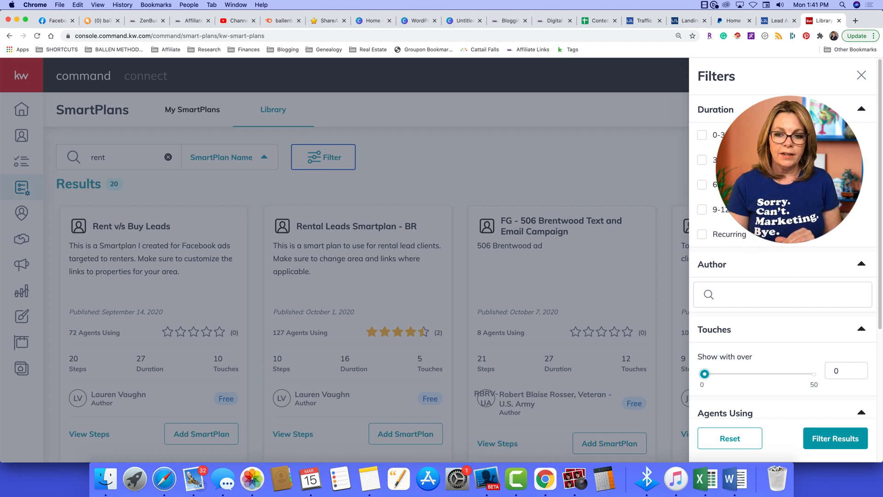
scroll("down", 3)
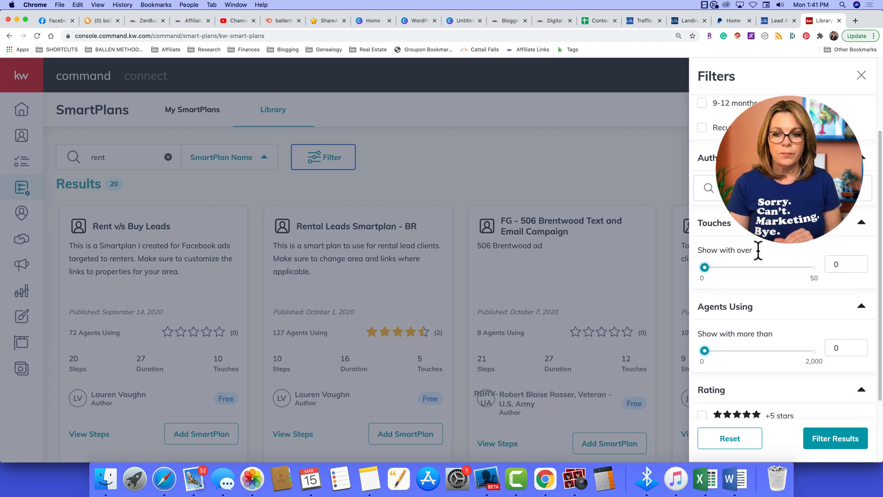
scroll("down", 3)
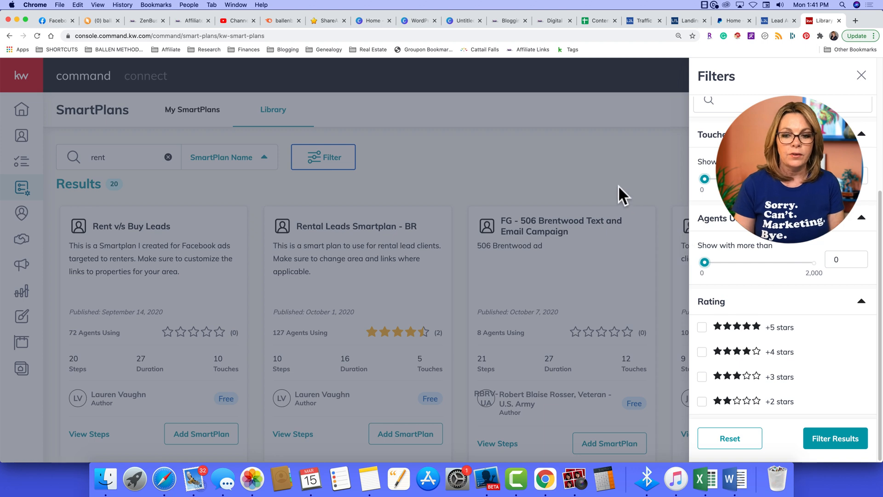
left_click(861, 75)
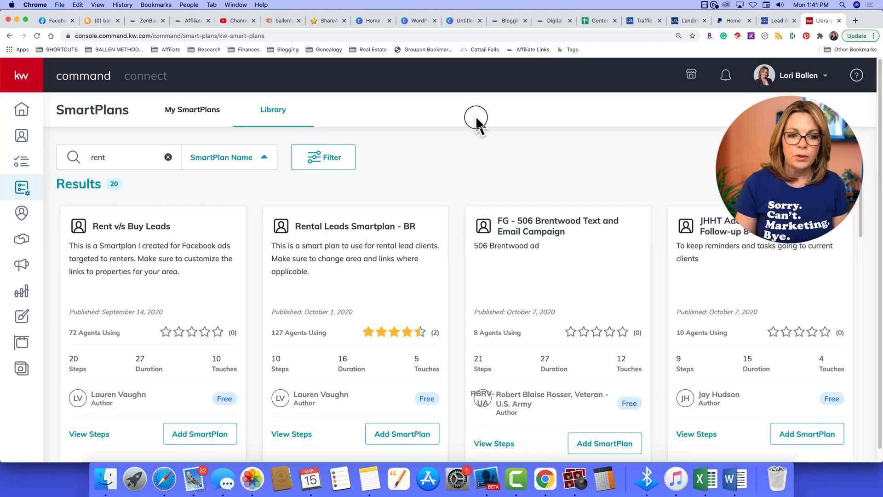
mouse_move(275, 355)
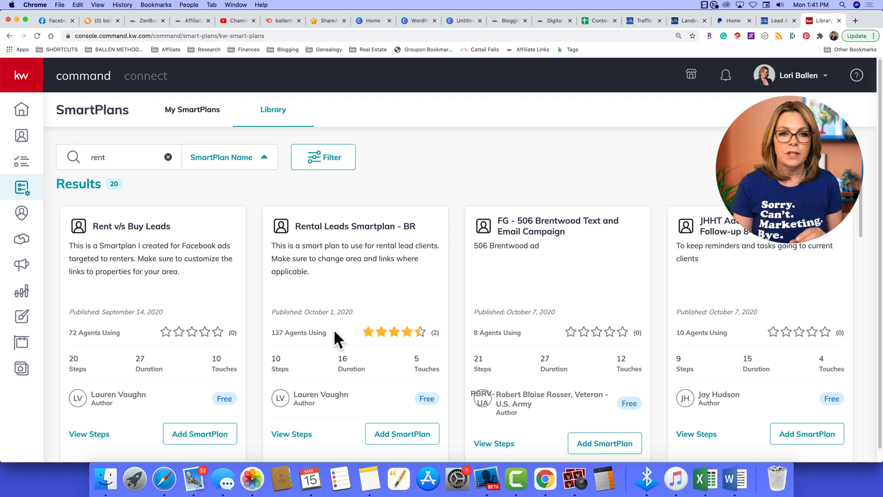
mouse_move(433, 265)
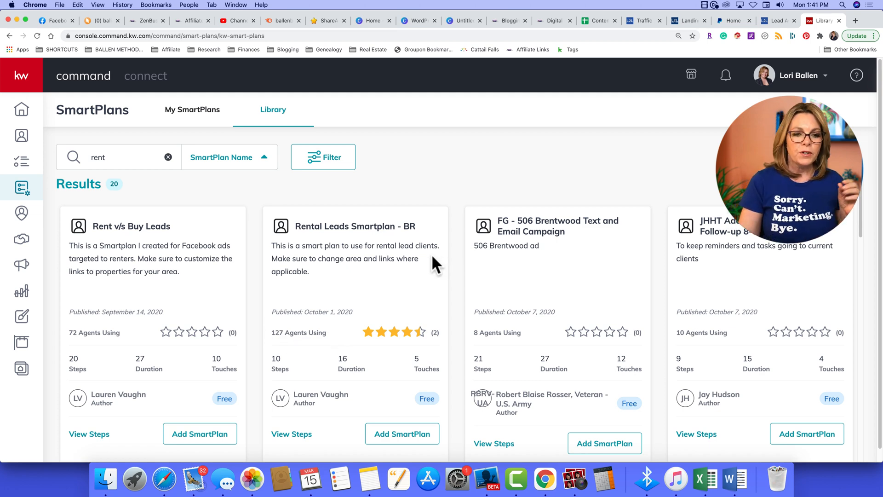
scroll("down", 3)
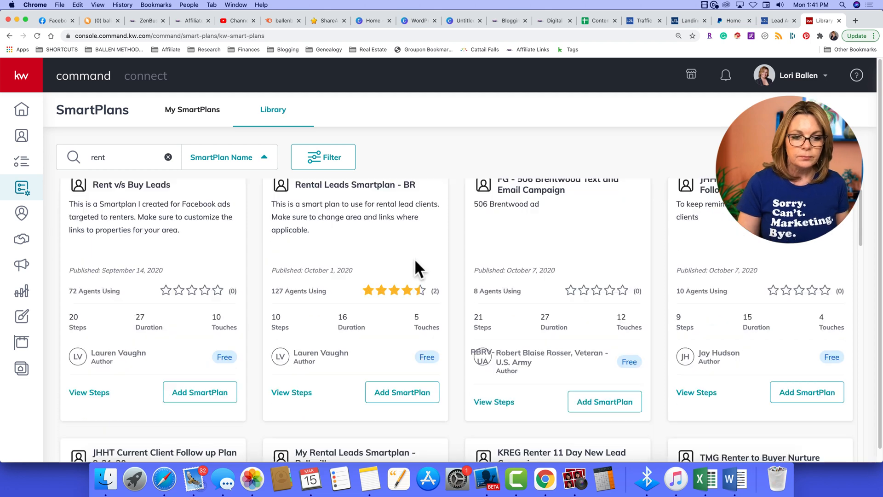
scroll("down", 3)
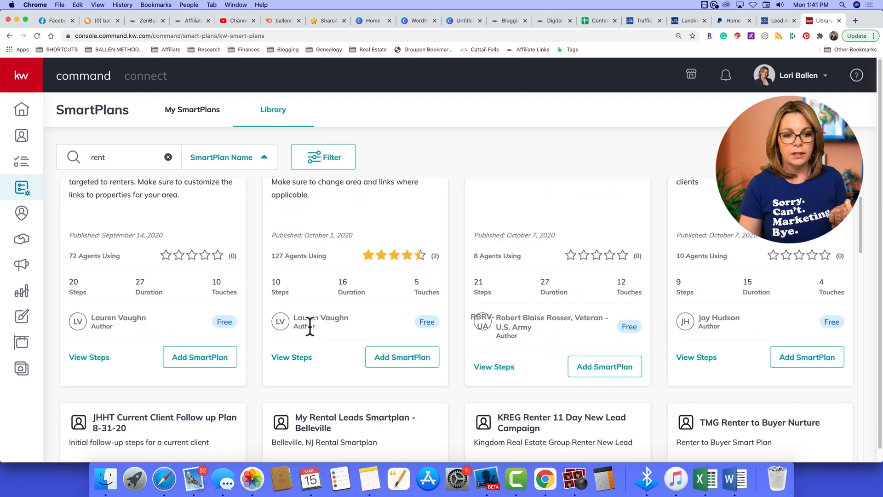
mouse_move(425, 334)
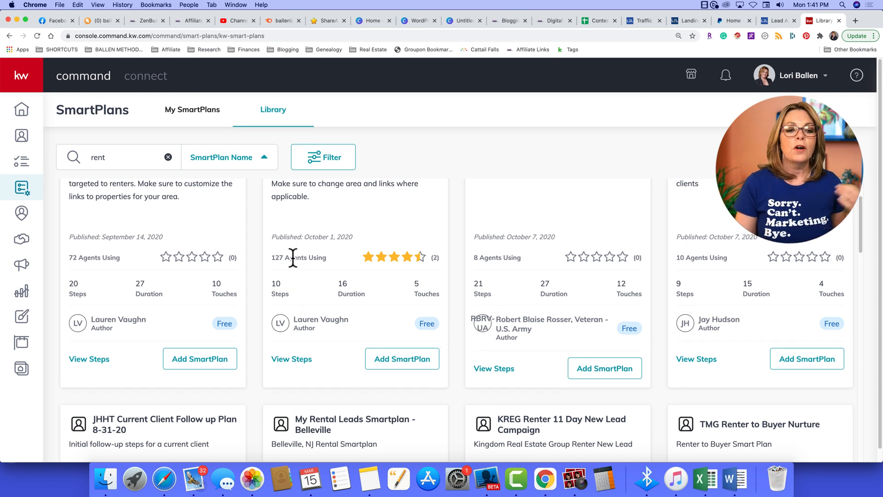
mouse_move(327, 280)
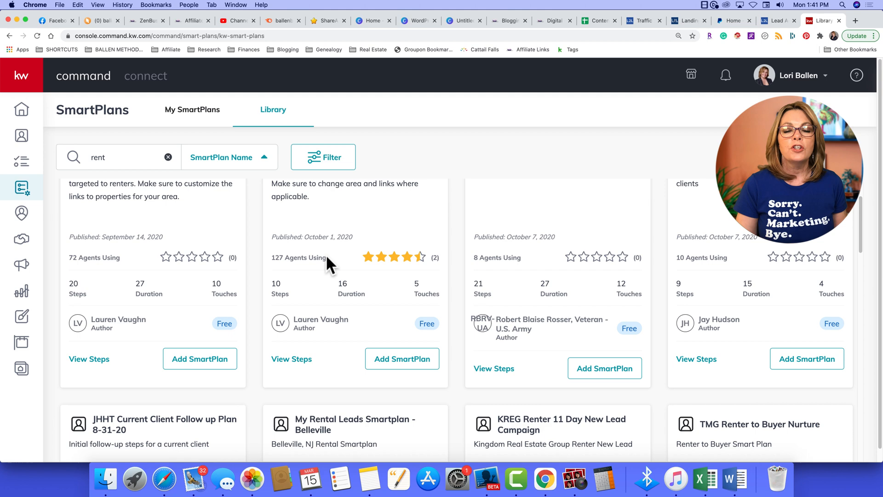
mouse_move(345, 262)
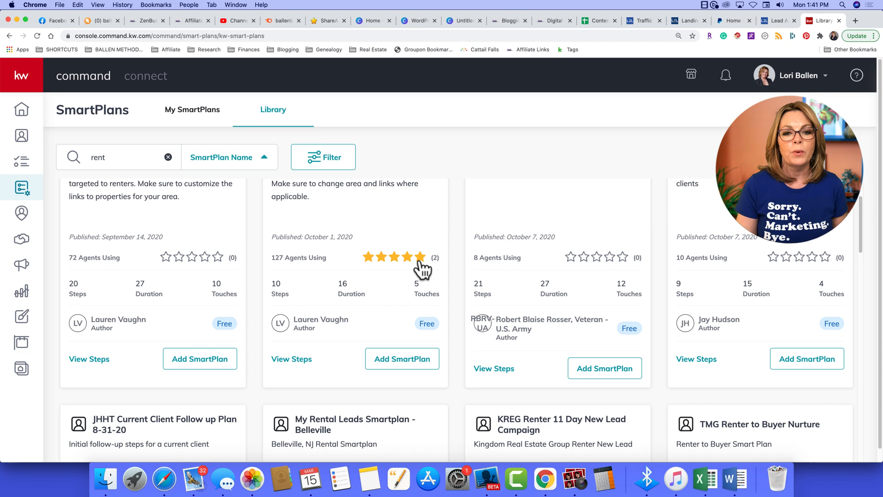
mouse_move(420, 217)
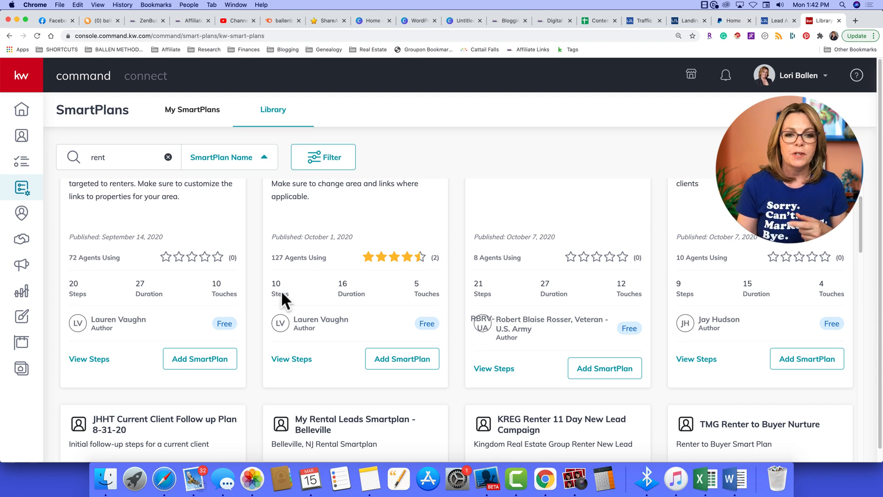
mouse_move(282, 292)
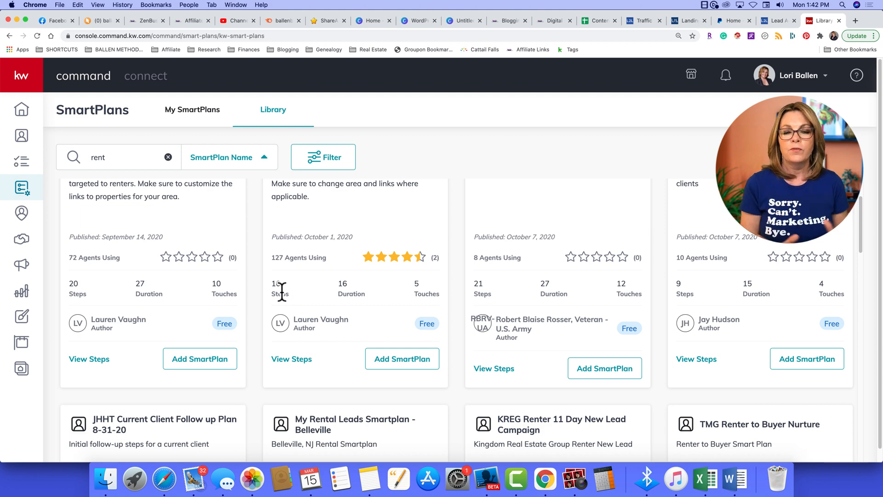
scroll("down", 3)
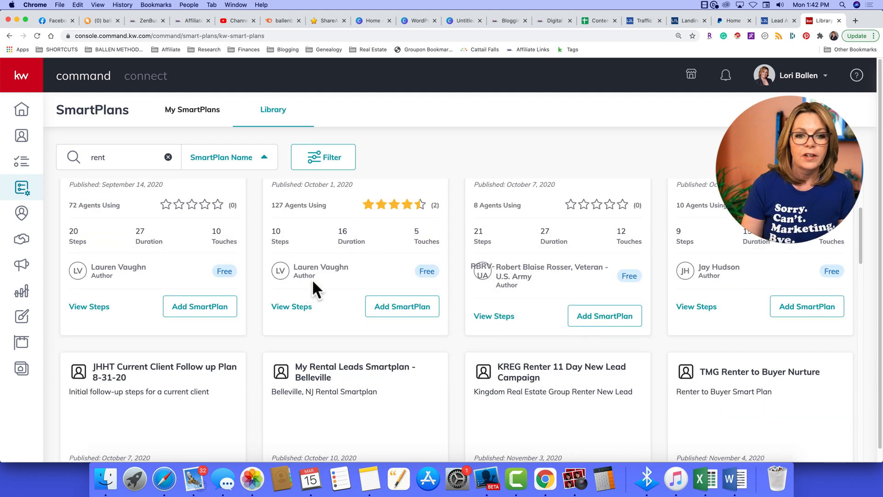
left_click(291, 306)
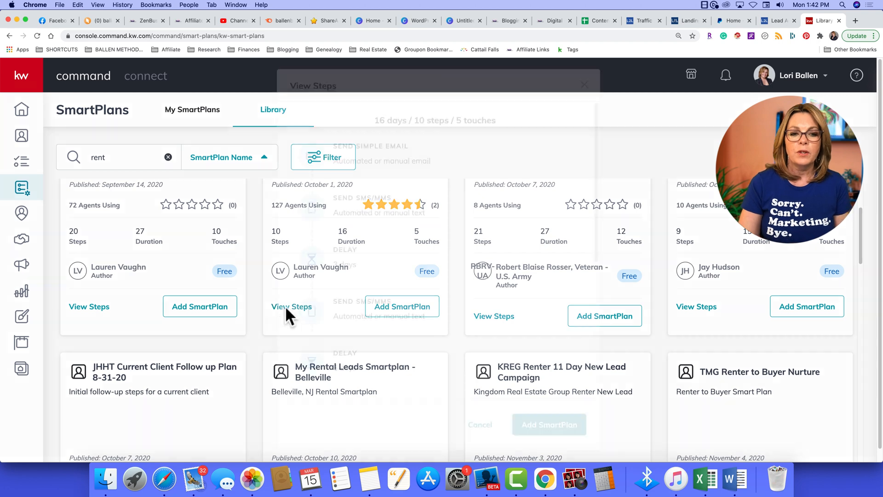
Step: Read the Baton Rouge rental plan's email and SMS previews to the last step, then add it
left_click(291, 307)
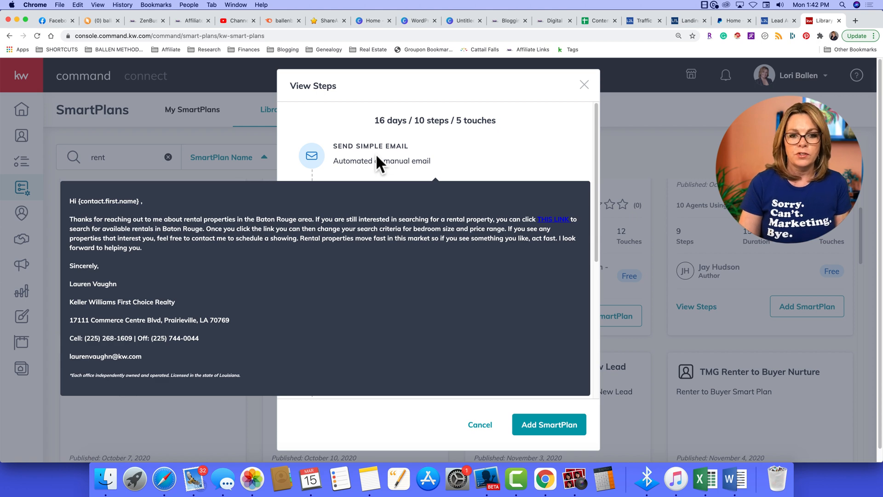
mouse_move(401, 164)
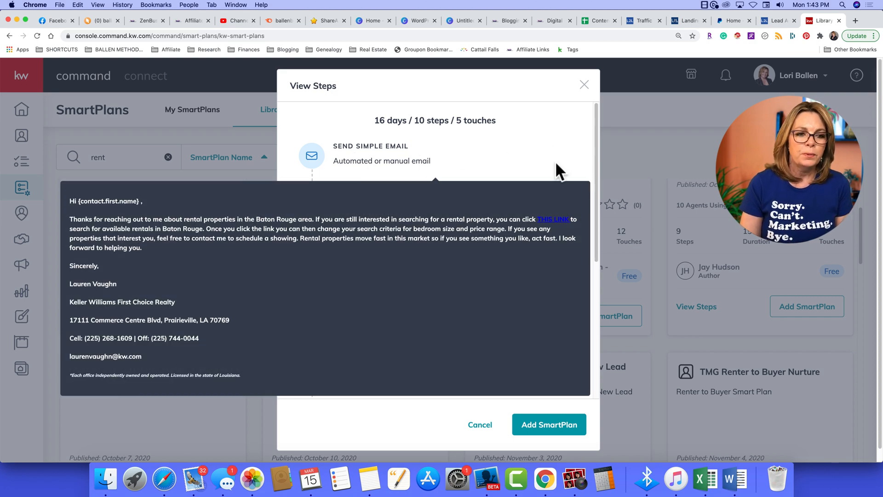
scroll("down", 3)
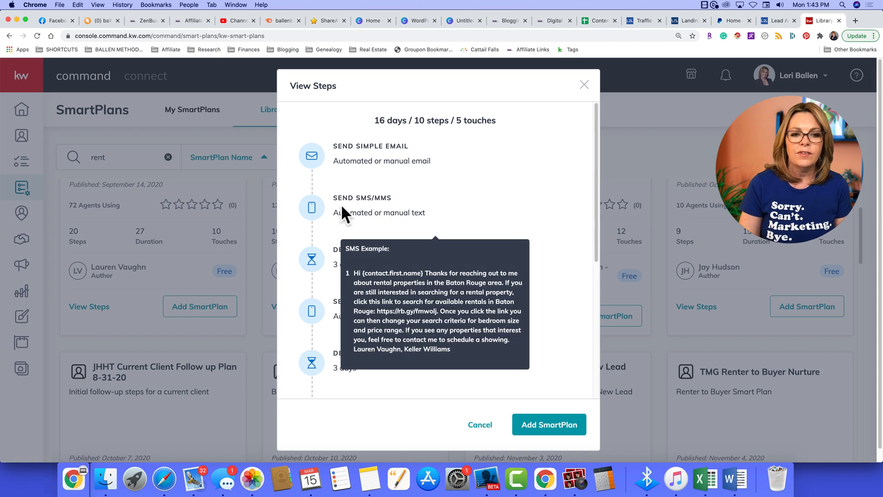
mouse_move(383, 219)
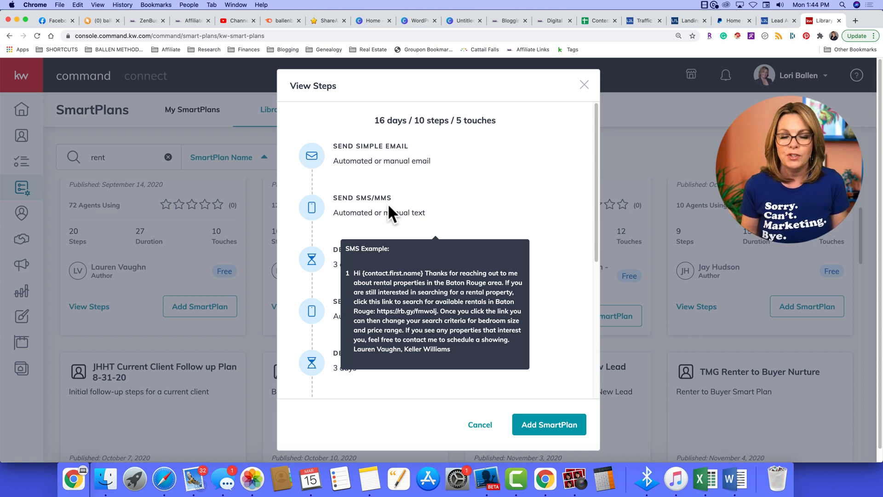
mouse_move(385, 192)
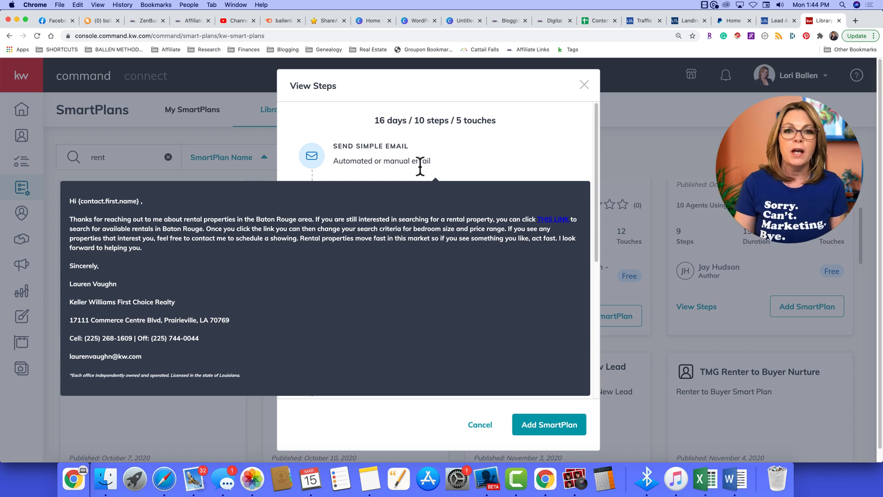
mouse_move(435, 174)
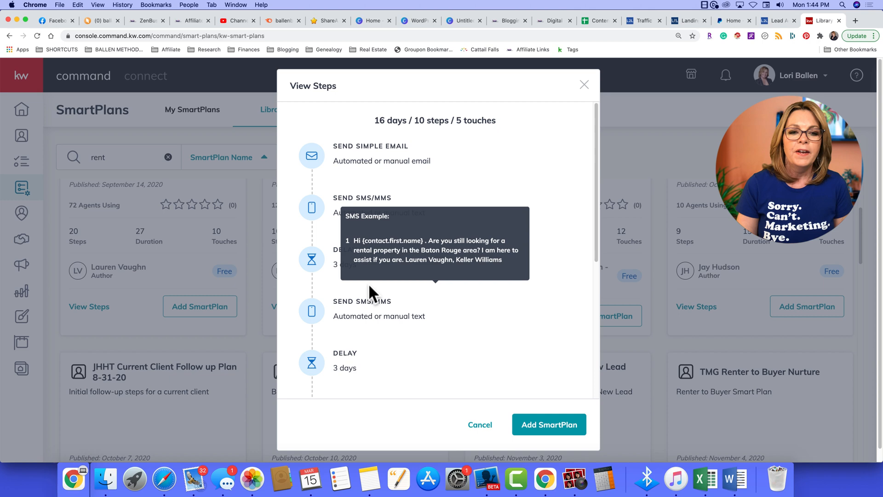
mouse_move(346, 265)
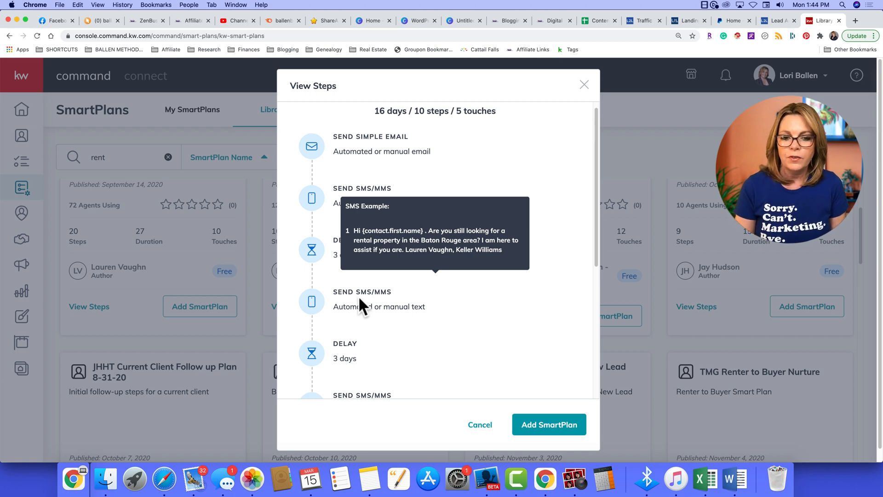
scroll("down", 3)
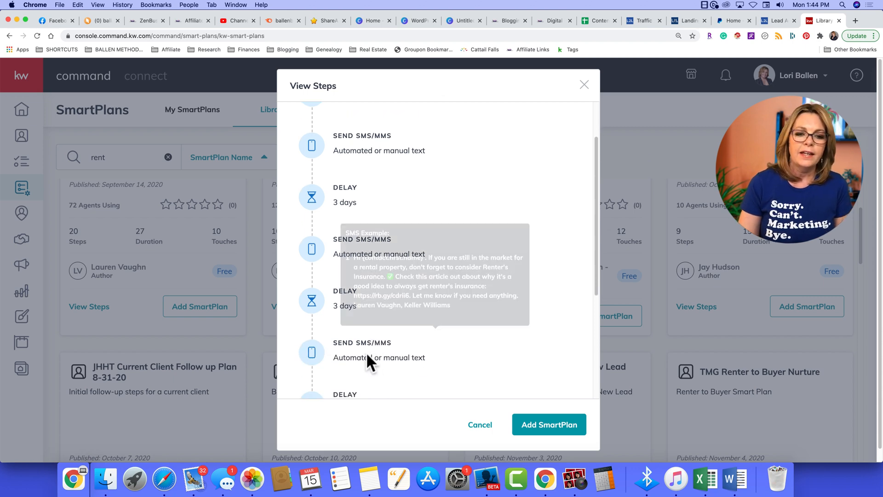
scroll("down", 3)
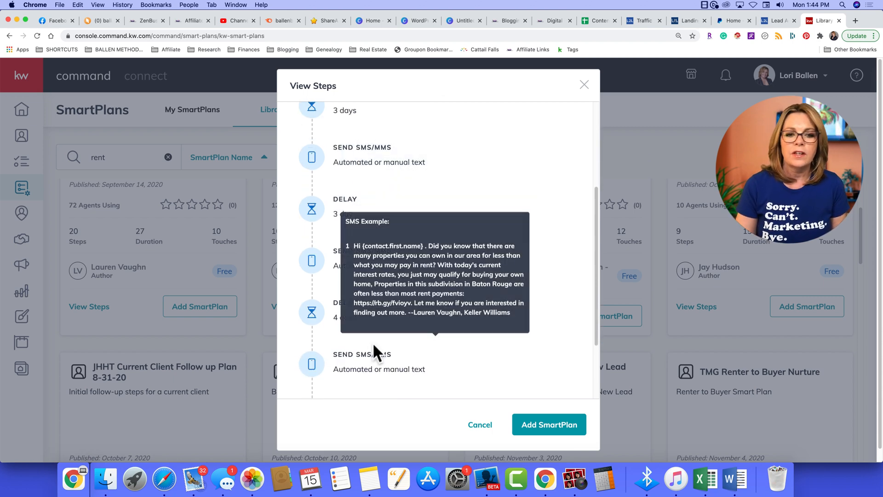
scroll("down", 3)
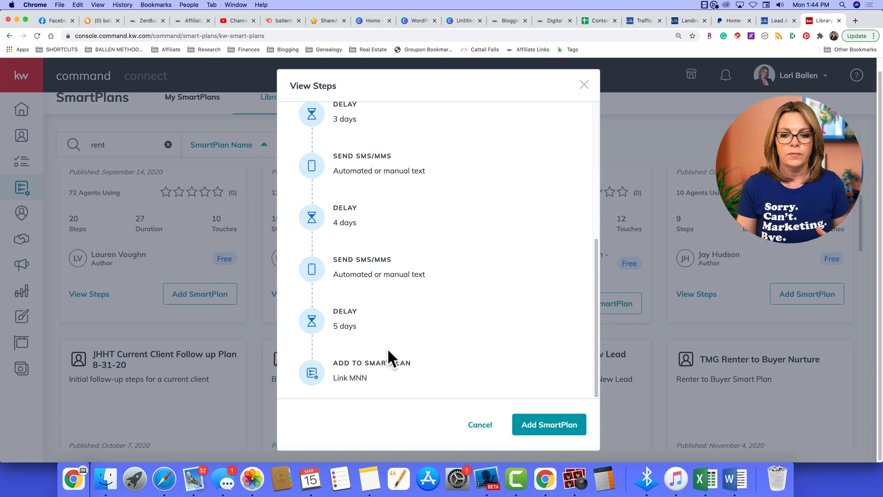
left_click(549, 425)
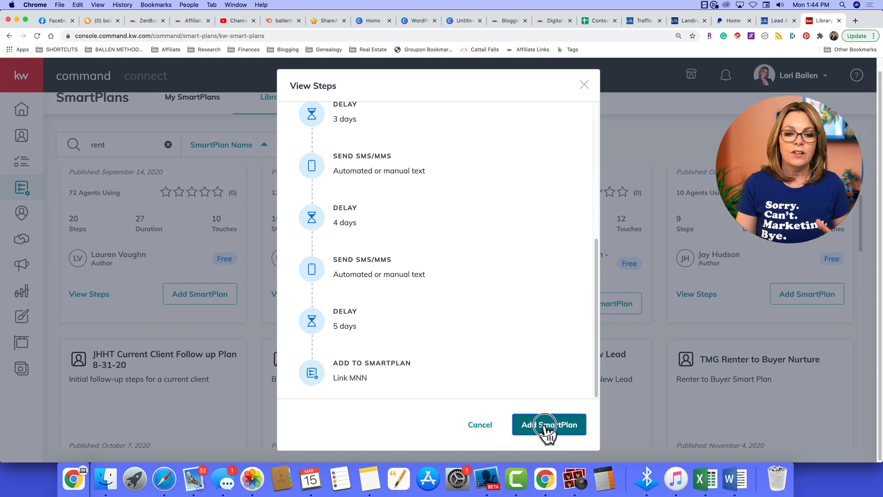
Step: Add the rental leads plan, handle the bundle download notice, and close the steps preview
left_click(549, 425)
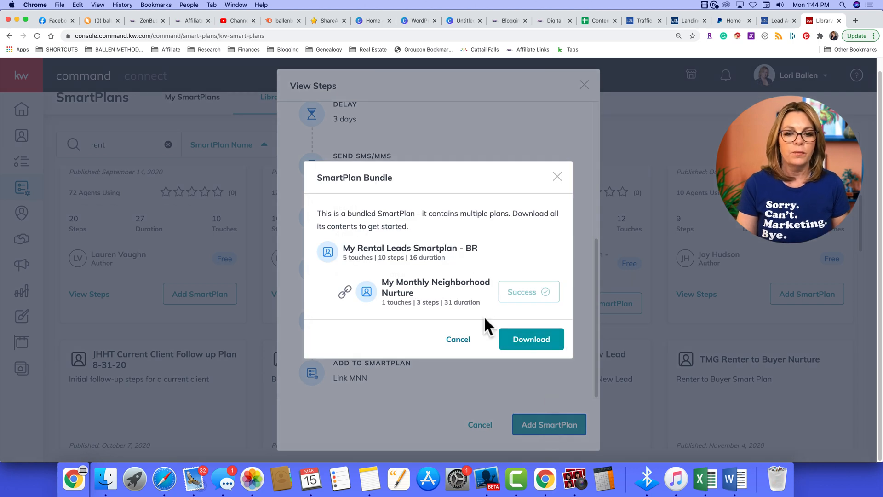
mouse_move(330, 232)
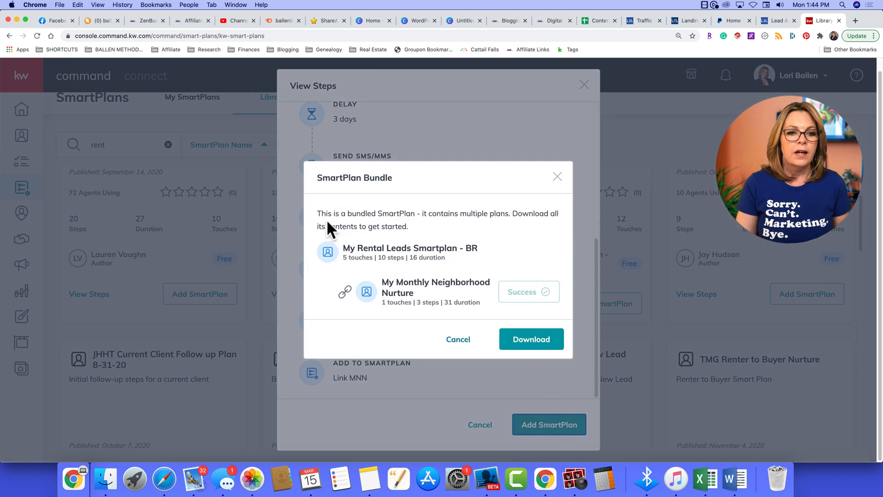
mouse_move(349, 220)
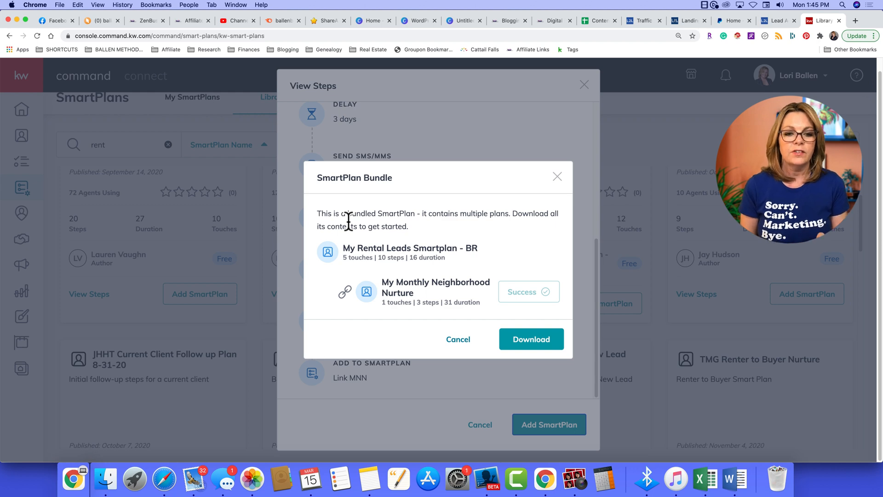
left_click(530, 339)
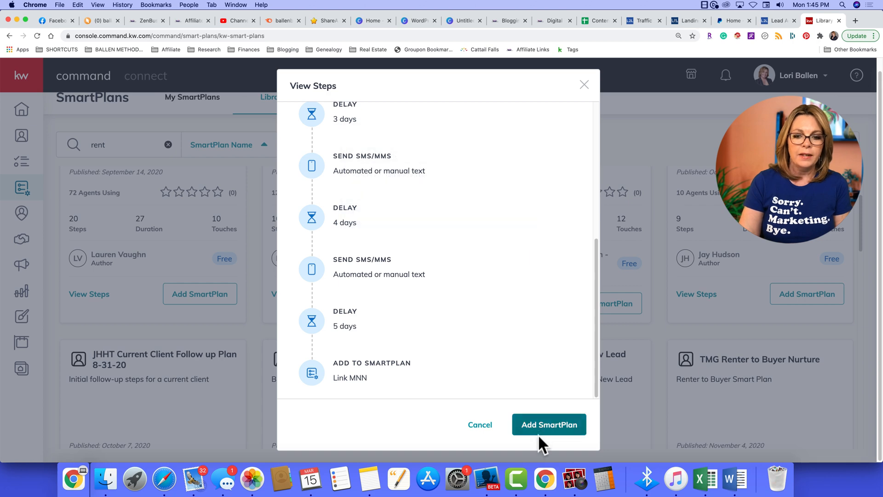
left_click(548, 425)
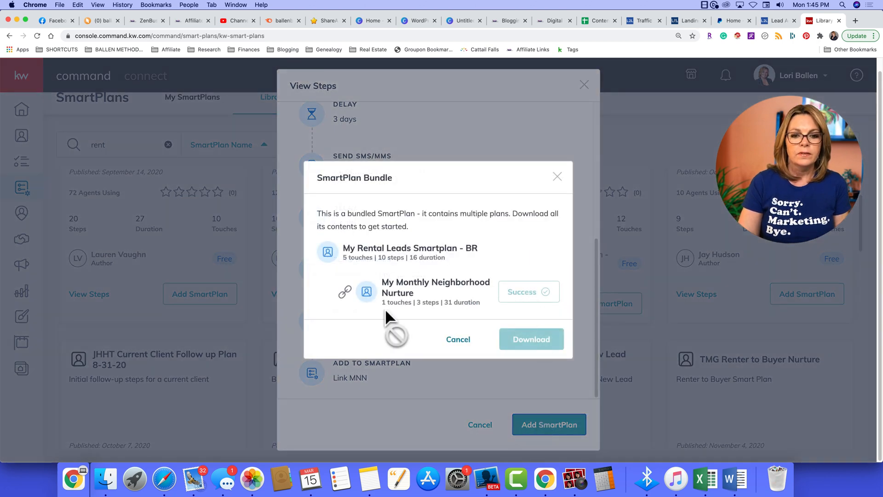
mouse_move(538, 292)
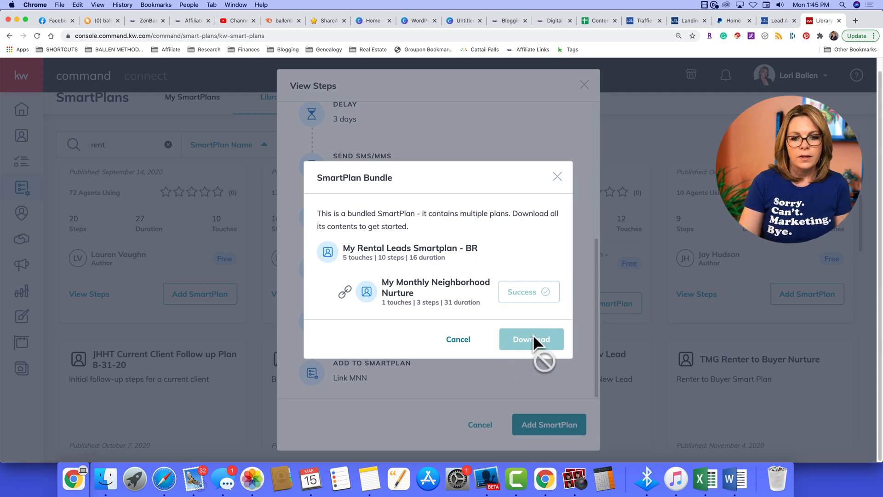
left_click(531, 339)
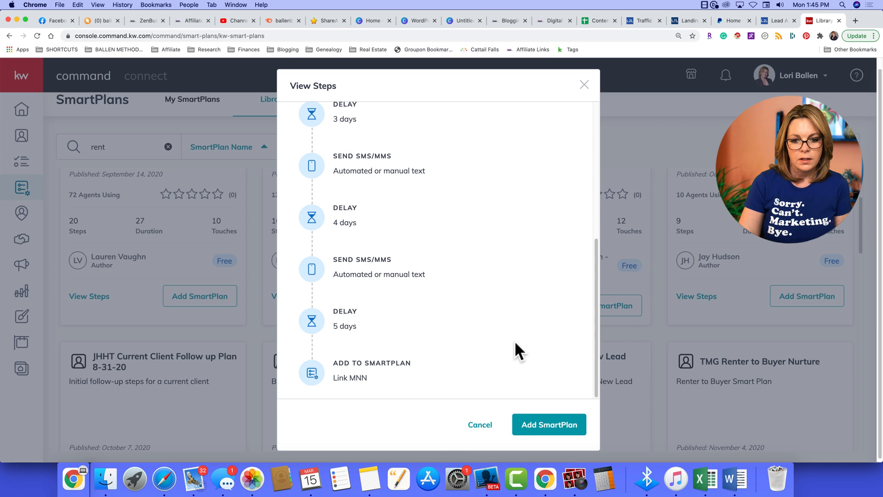
left_click(585, 84)
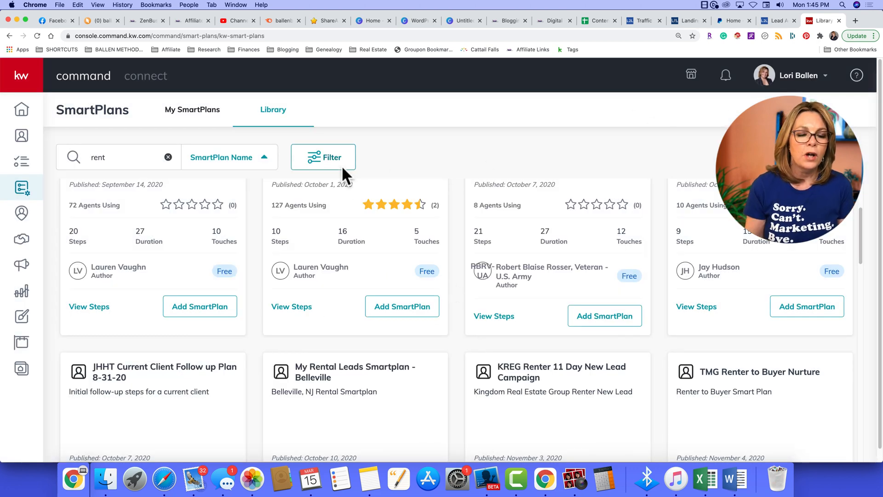
mouse_move(417, 169)
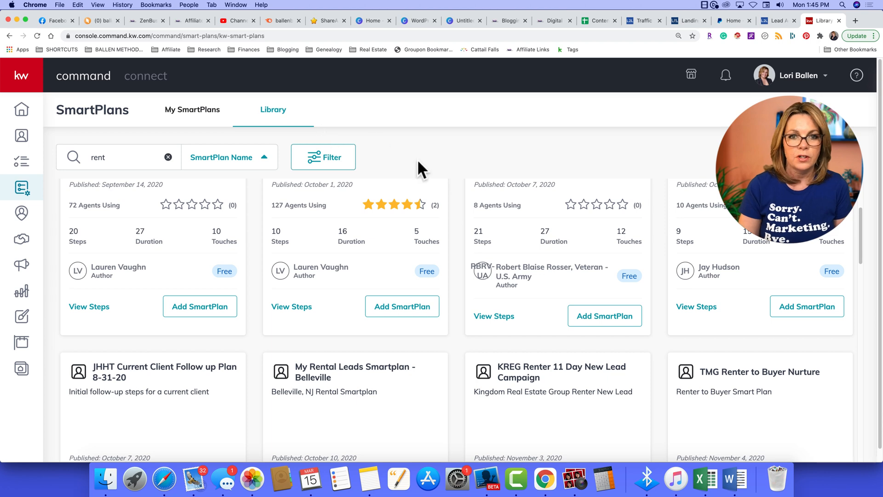
Step: Expand My Rental Leads Smartplan - BR in My SmartPlans to show its 10 steps
left_click(192, 110)
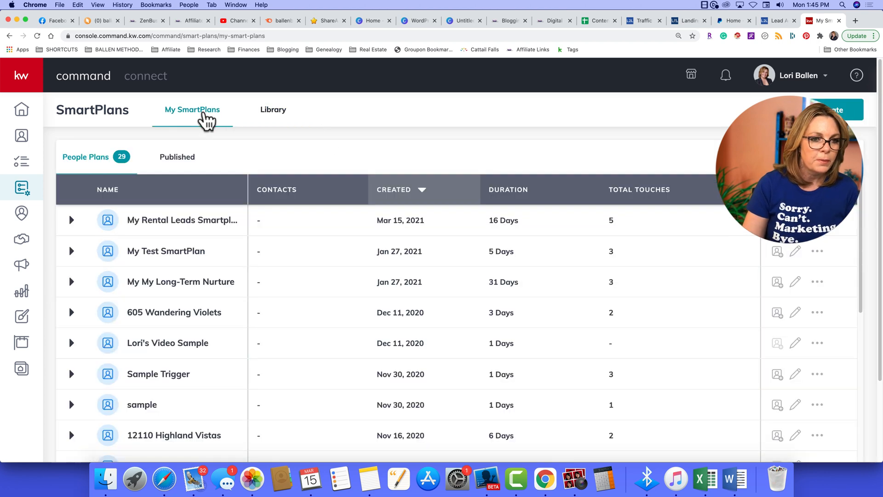
mouse_move(583, 154)
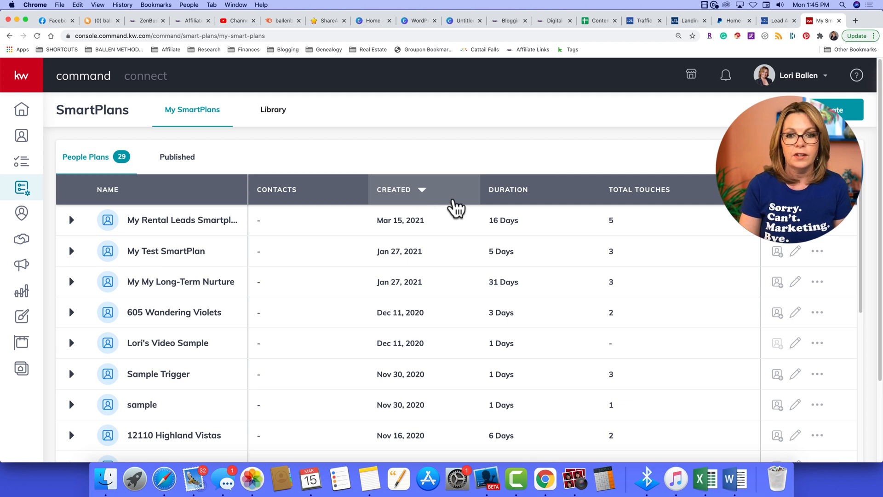
left_click(71, 220)
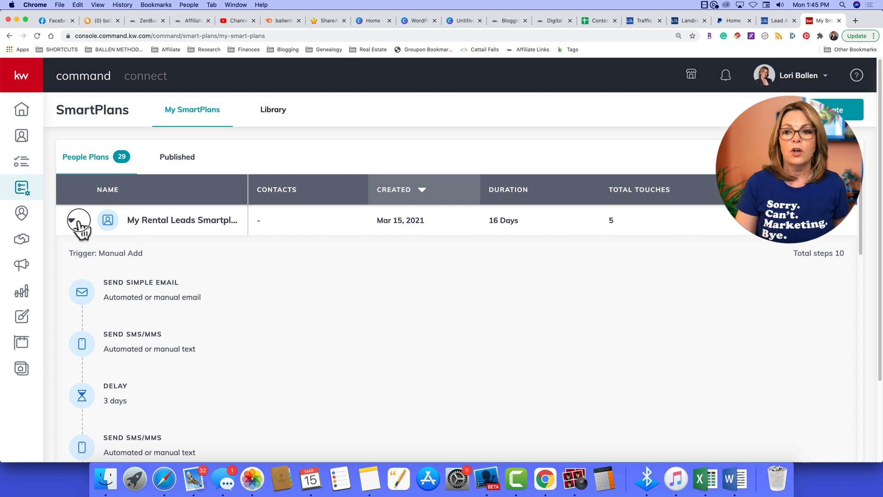
left_click(74, 220)
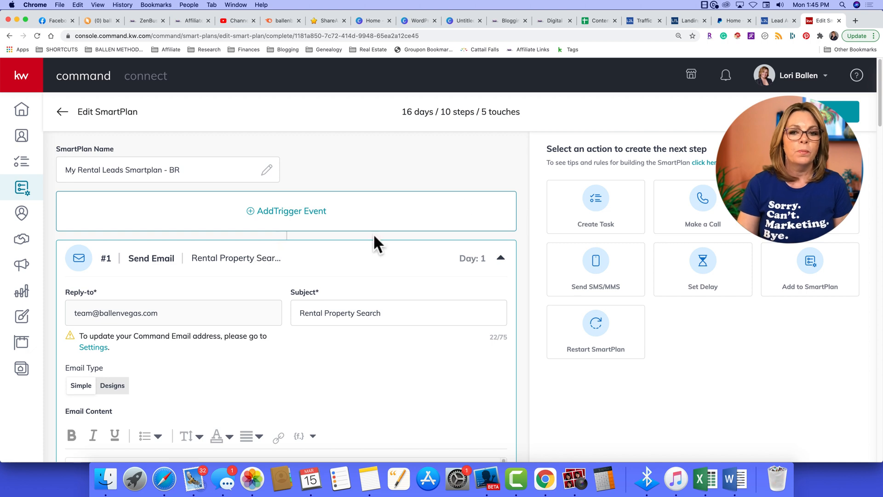
Step: Replace 'Baton Rouge' with 'Las Vegas' in the first email sentence and open its existing link
scroll("down", 3)
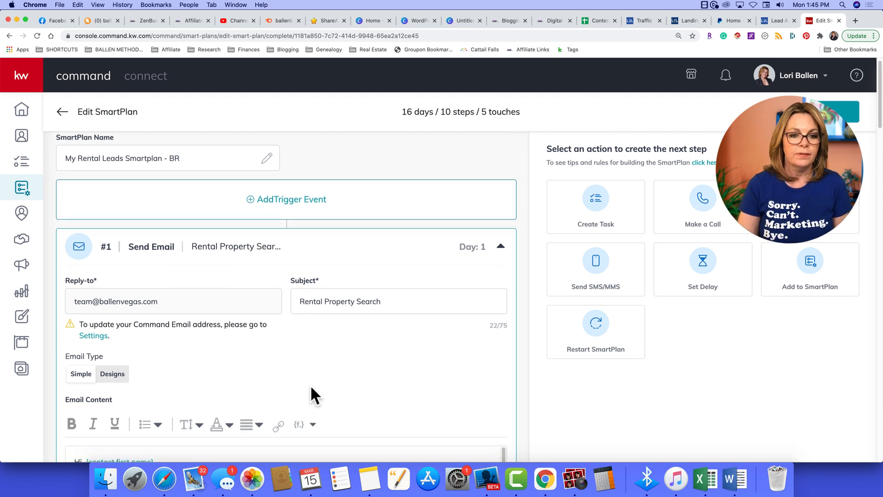
scroll("down", 3)
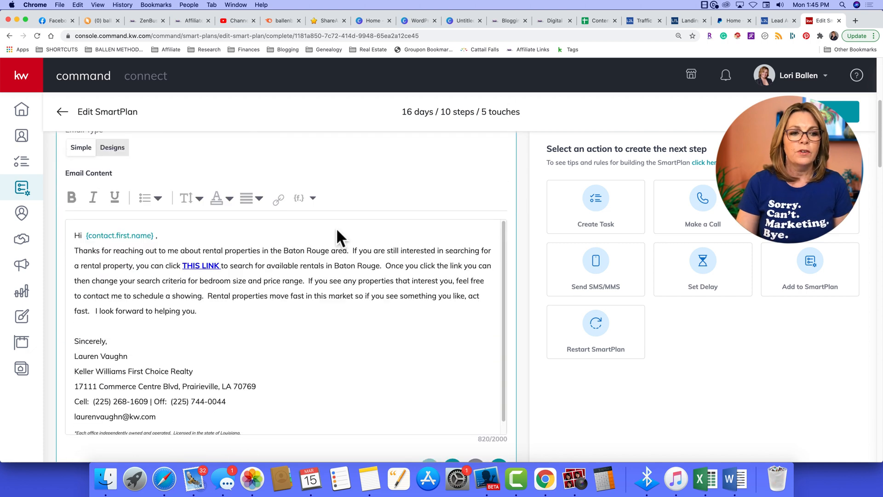
scroll("down", 3)
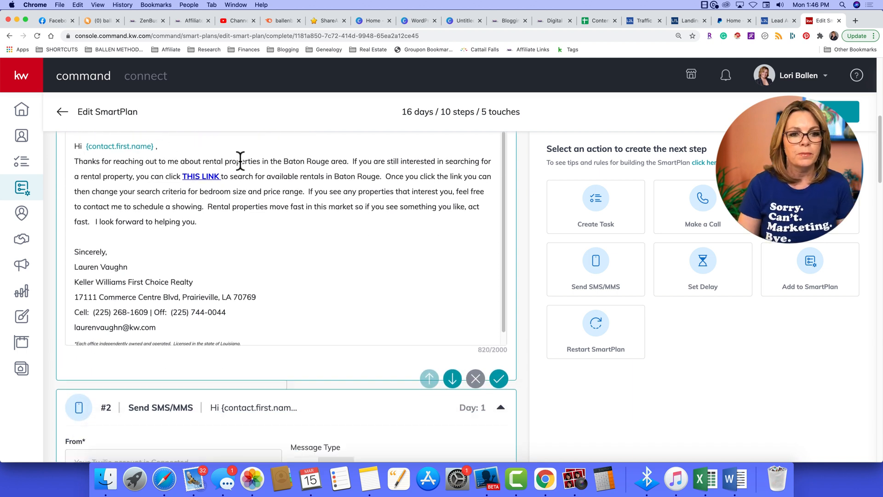
left_click_drag(284, 161, 332, 161)
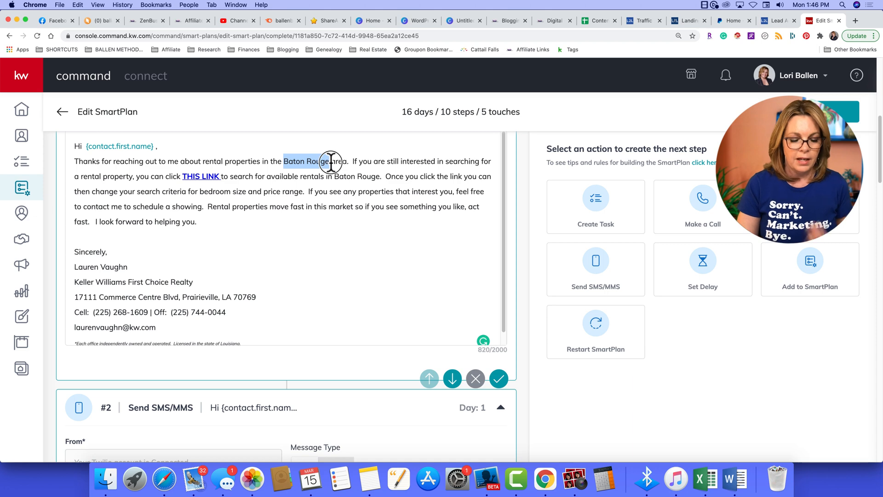
type("Las")
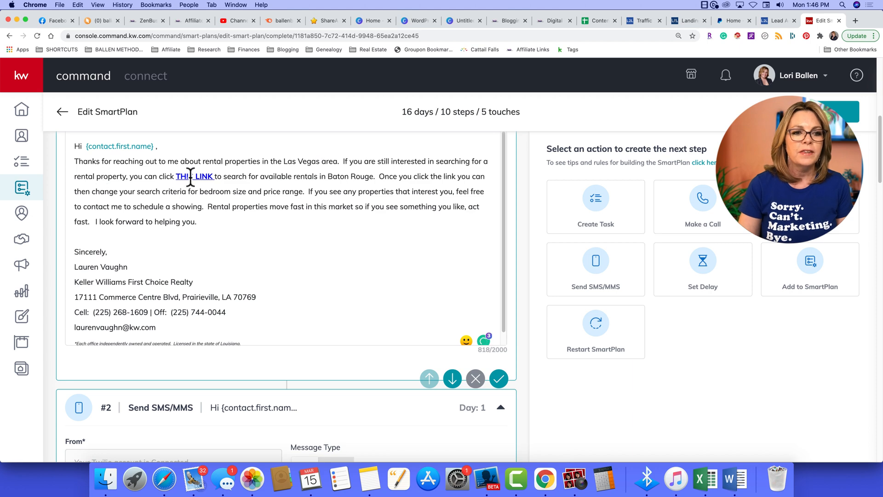
right_click(192, 176)
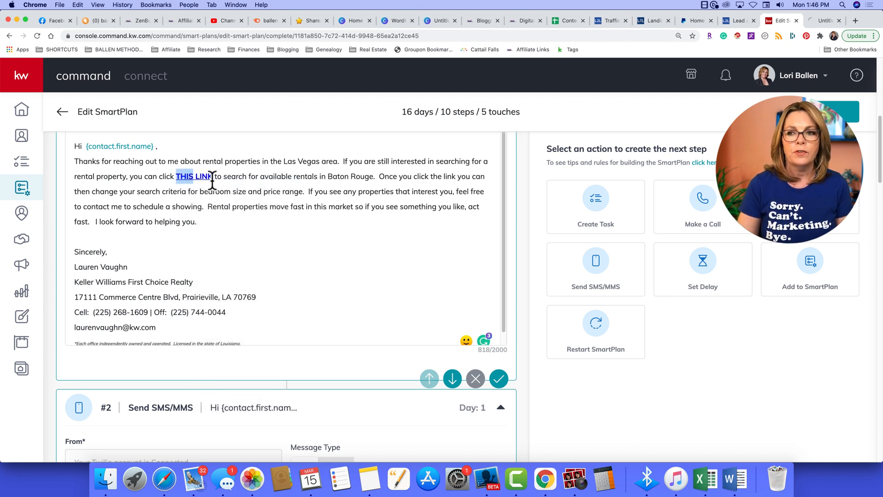
left_click(193, 176)
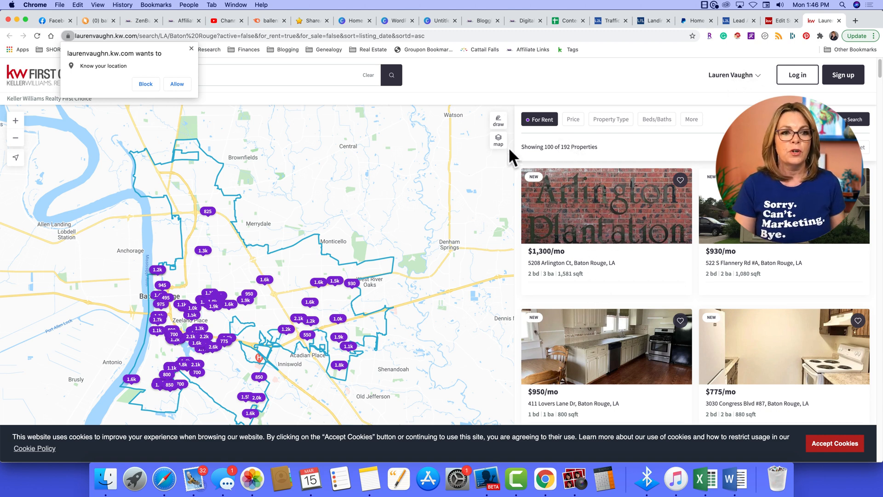
mouse_move(355, 57)
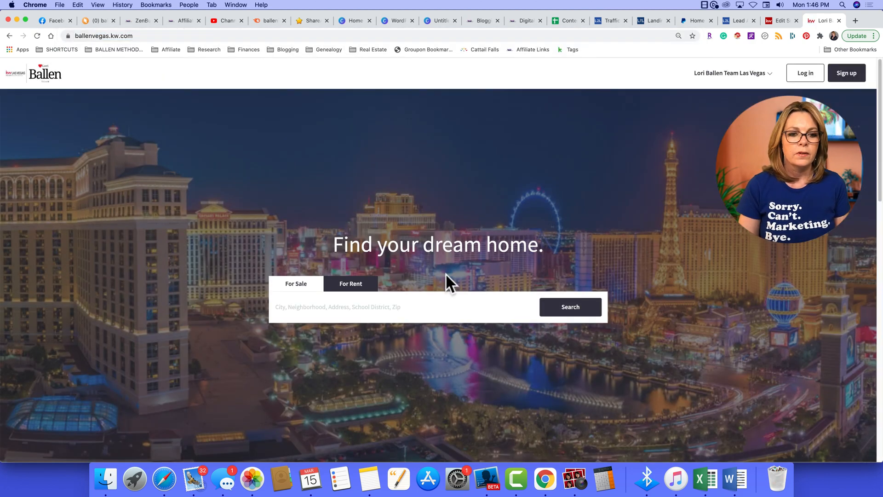
Step: Search For Rent properties in Las Vegas, NV on the team website
scroll("down", 3)
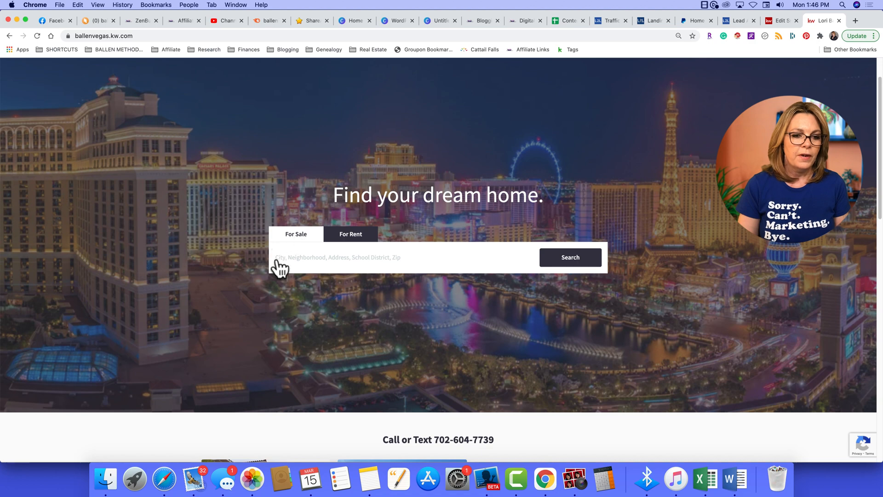
left_click(352, 257)
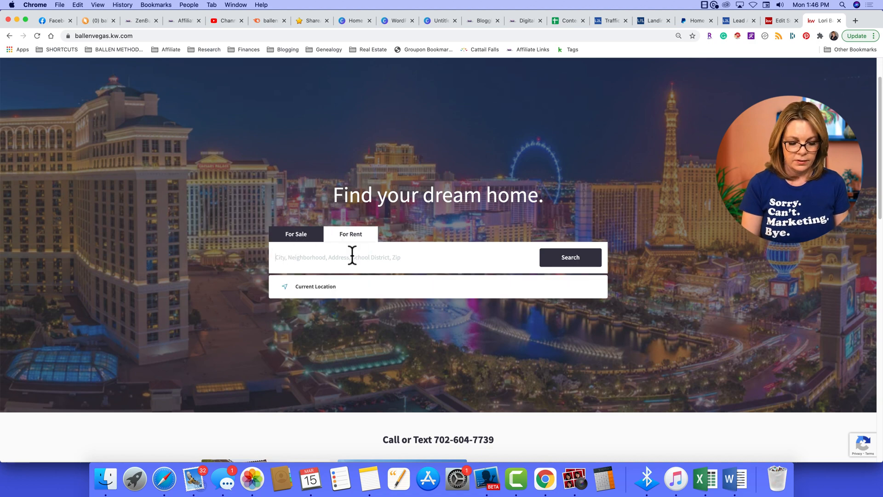
type("las vegas")
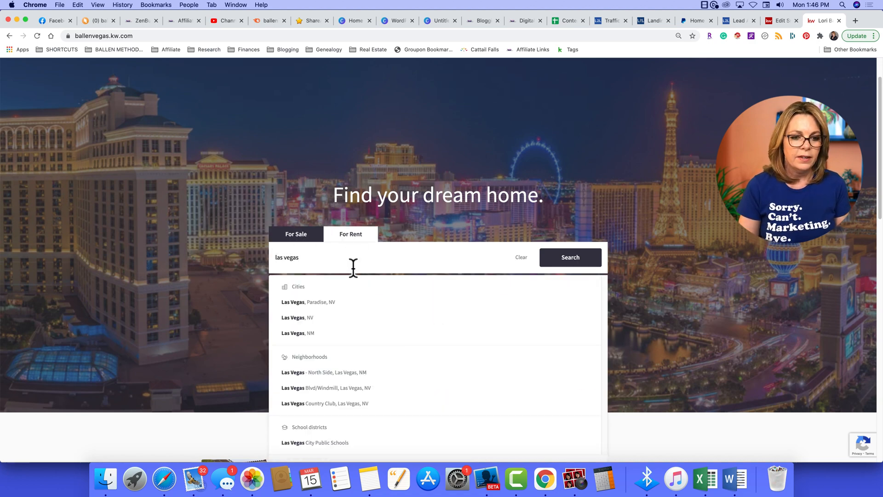
left_click(297, 317)
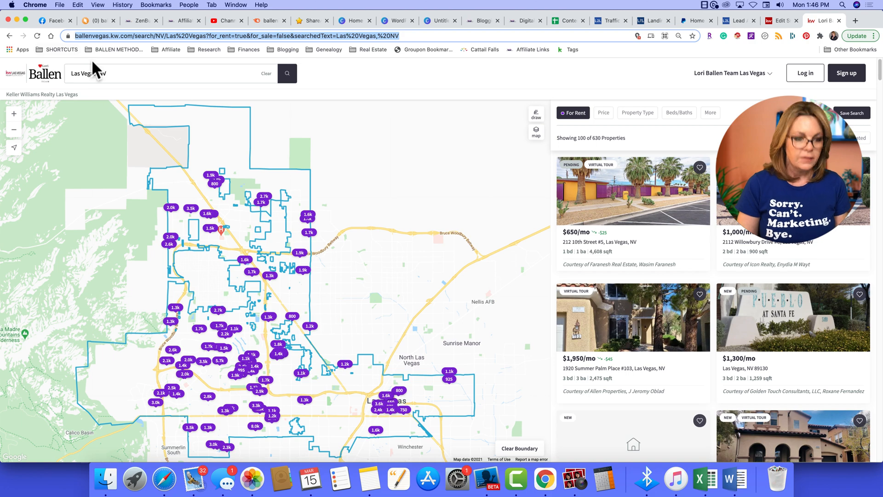
mouse_move(722, 62)
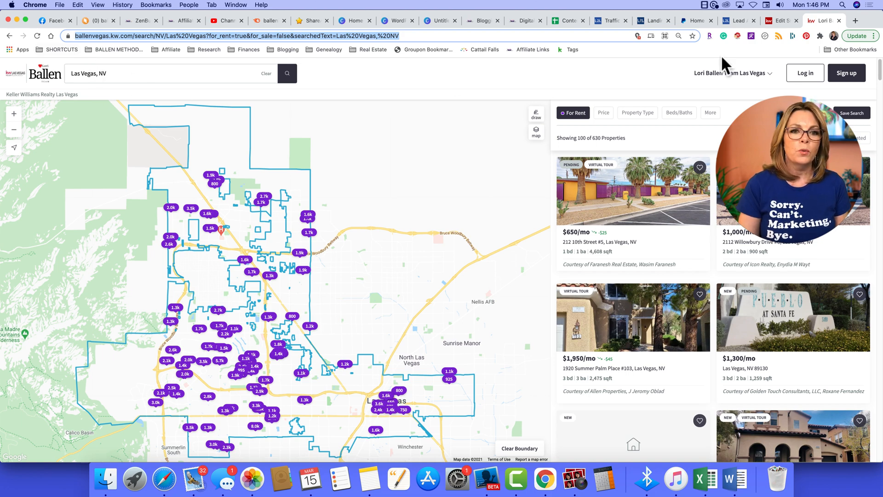
left_click(857, 20)
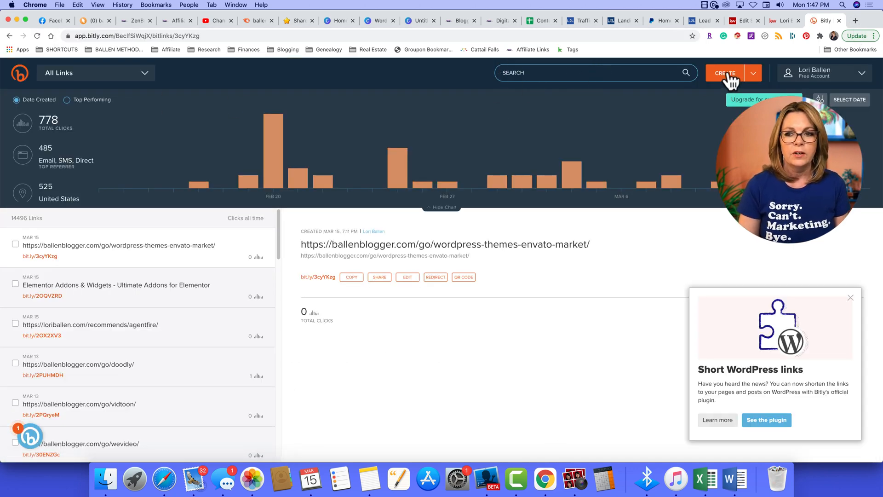
Step: Start a new Bitly short link, then return to the Edit SmartPlan tab
left_click(725, 73)
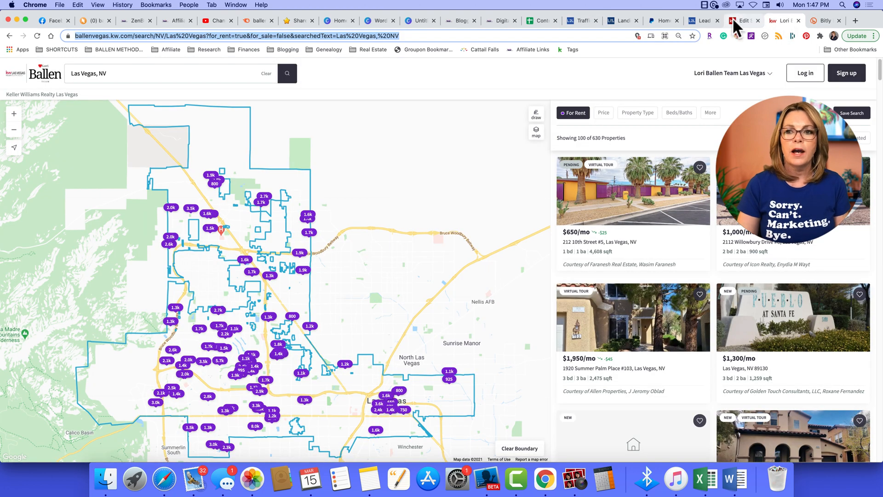
left_click(745, 20)
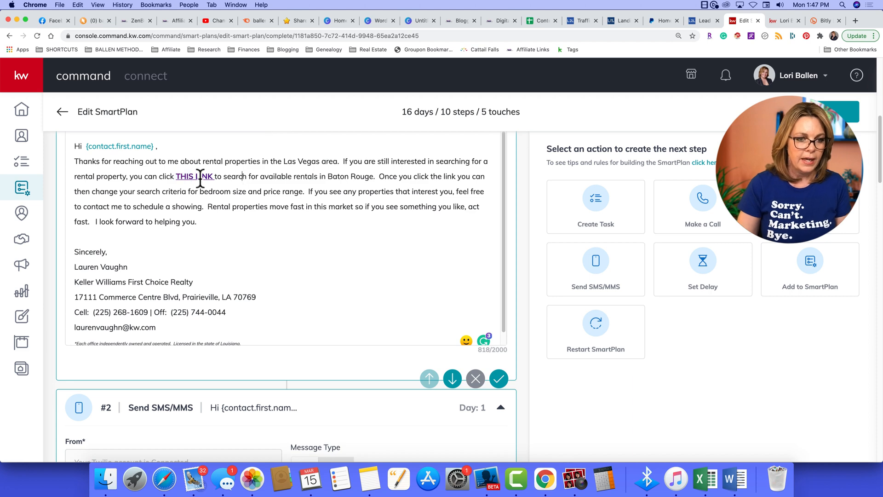
mouse_move(370, 302)
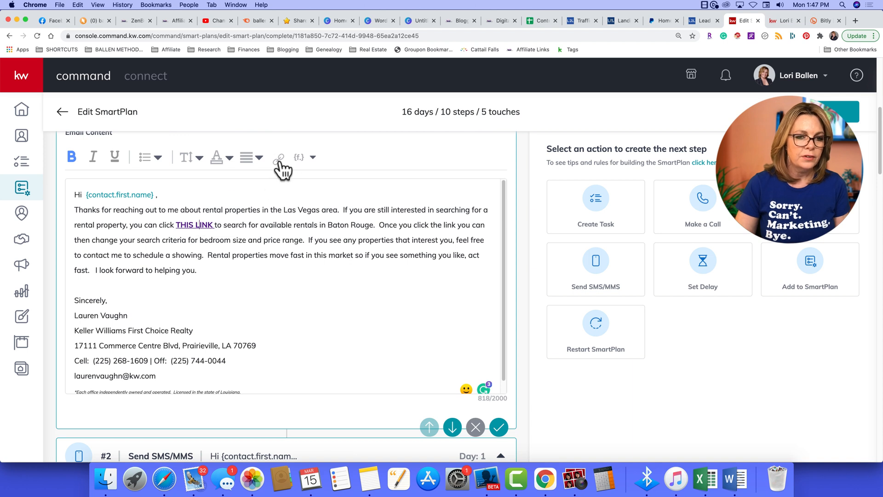
left_click(279, 158)
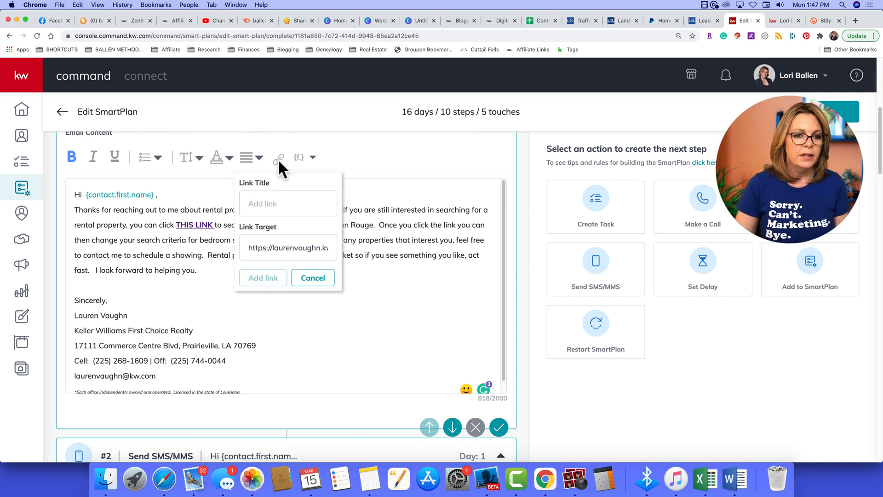
left_click(313, 277)
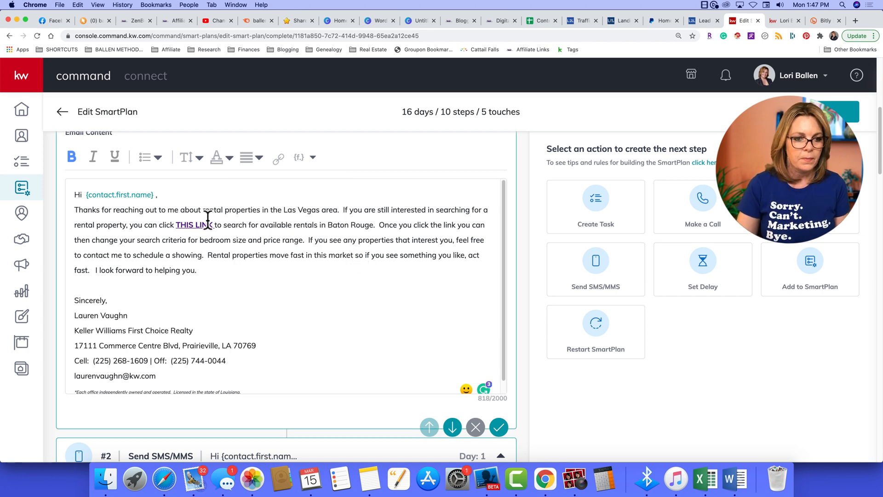
left_click(278, 158)
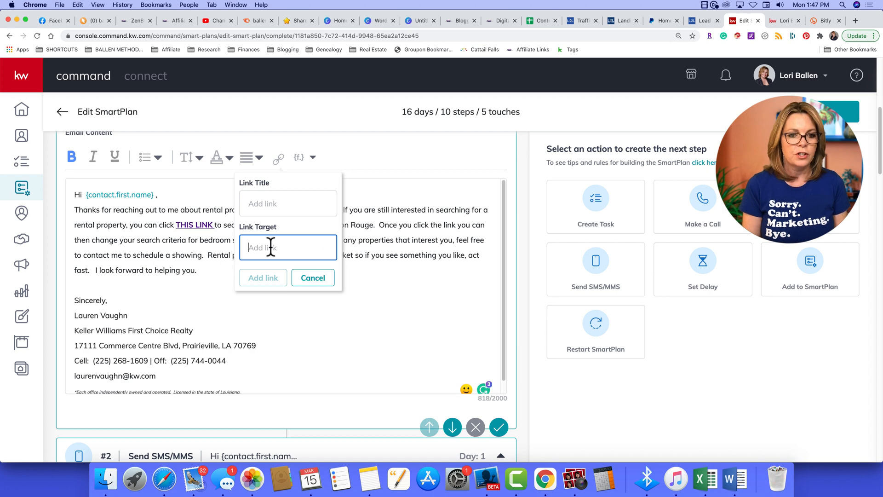
type("https://bit.ly/3lrWb6c")
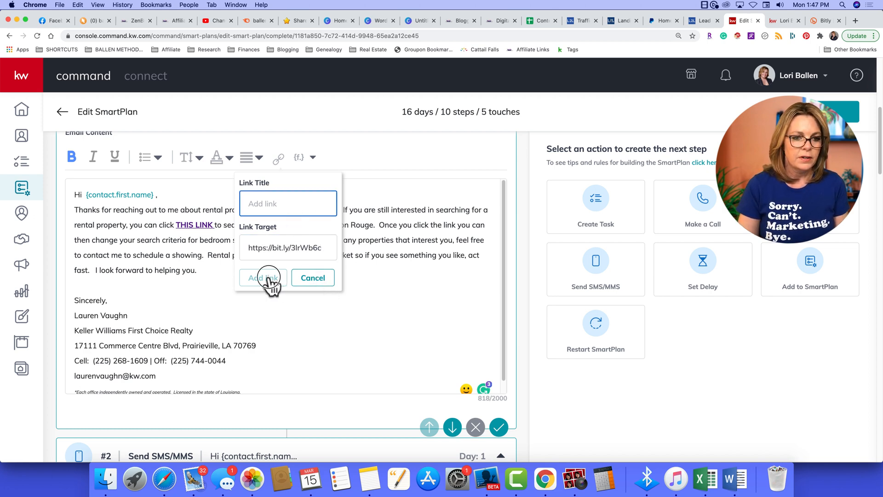
type("This L")
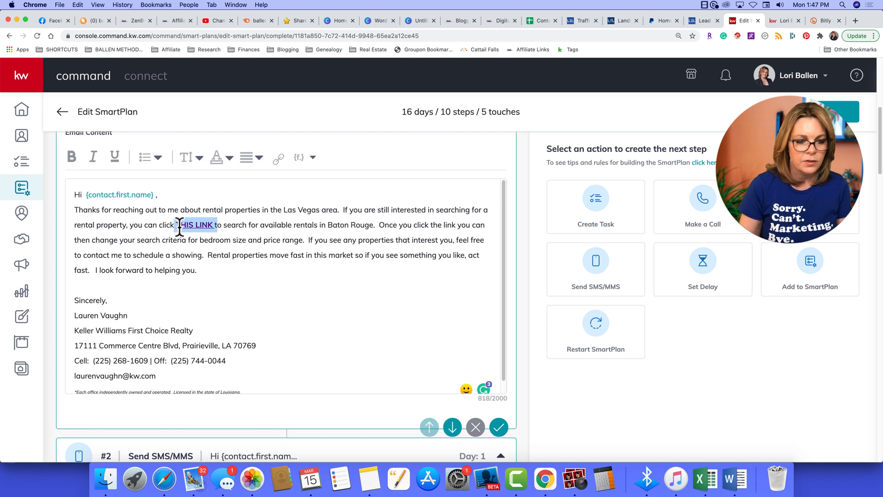
key("Delete")
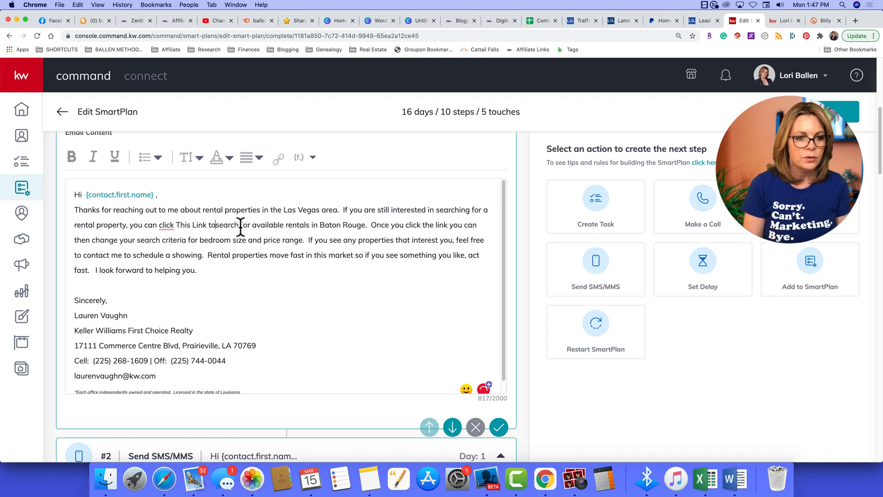
left_click(167, 225)
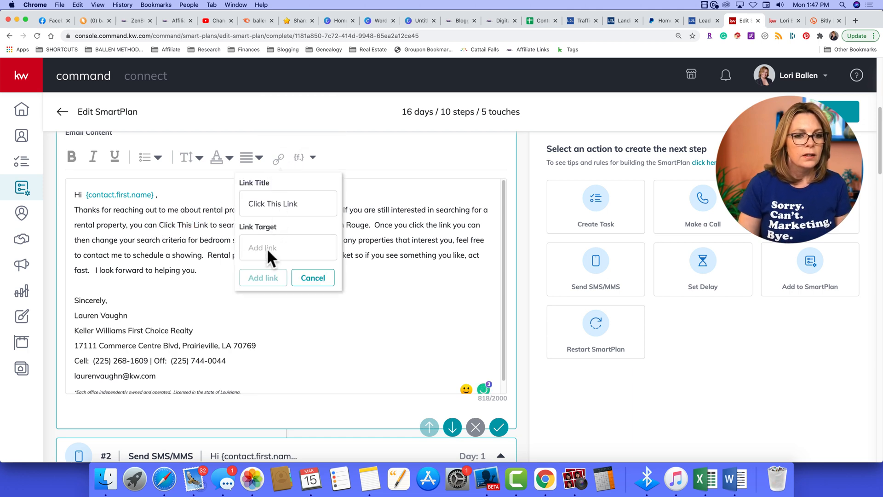
left_click(263, 277)
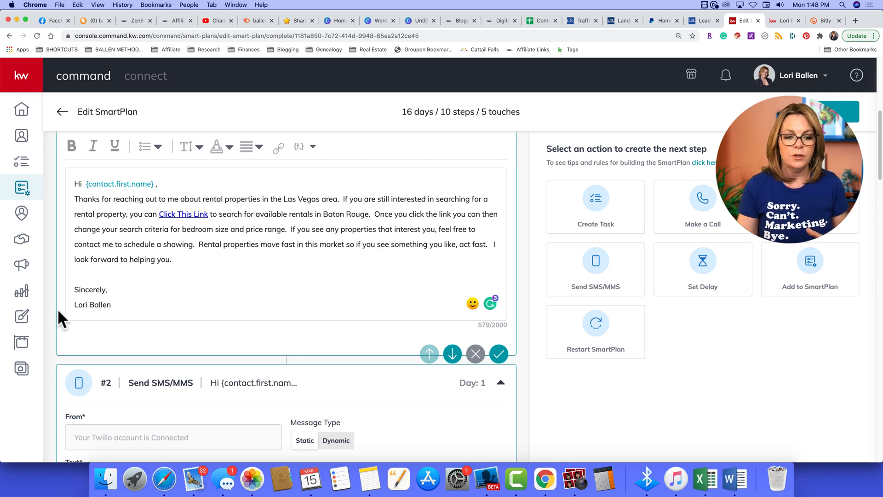
mouse_move(369, 480)
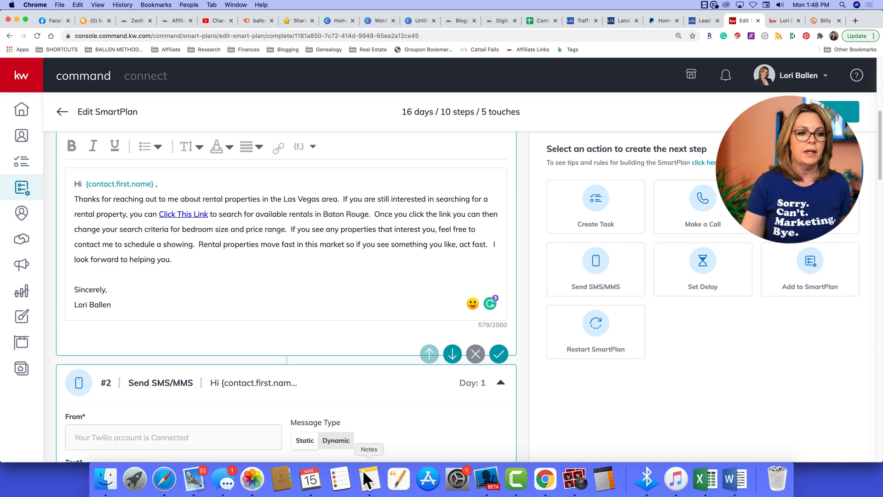
Step: Scroll down past the first email's shortened Lori Ballen signature
scroll("down", 3)
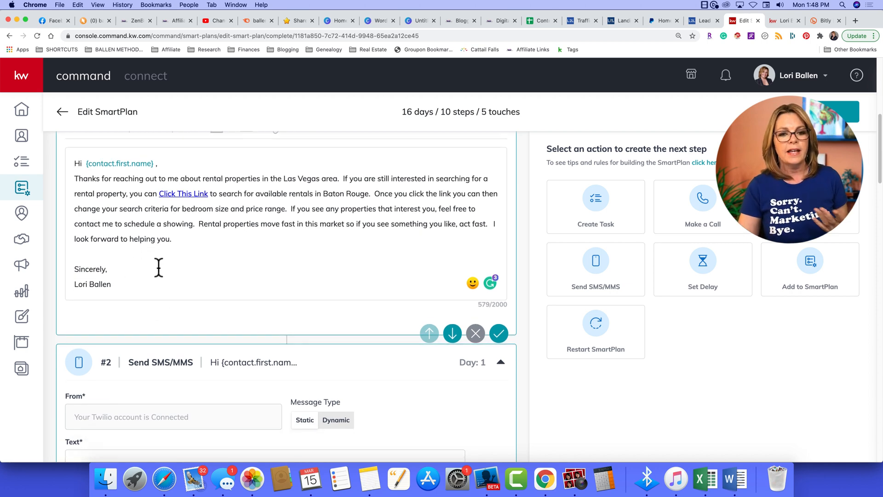
Step: Change Baton Rouge to Las Vegas in the SMS text
scroll("down", 3)
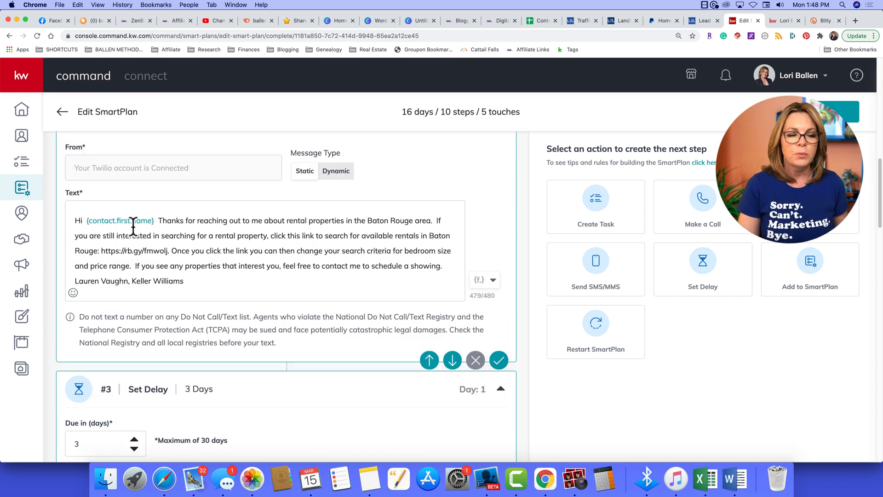
mouse_move(137, 221)
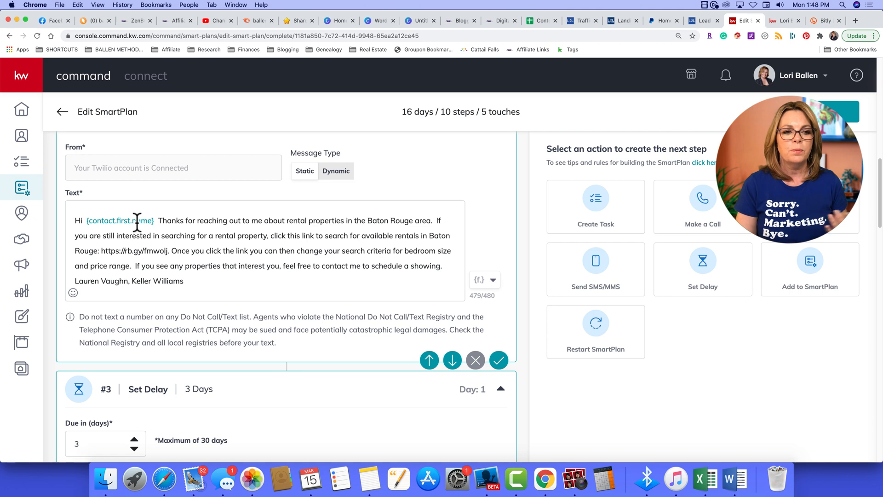
mouse_move(344, 252)
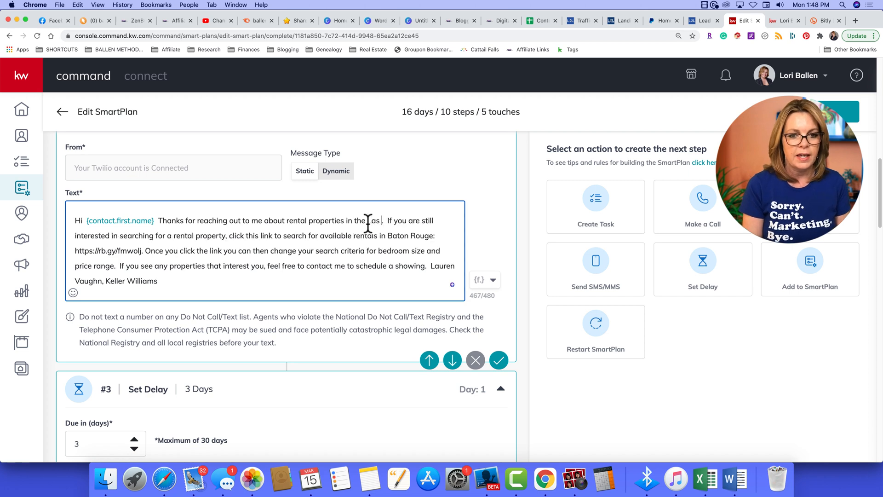
type("Las Vegas")
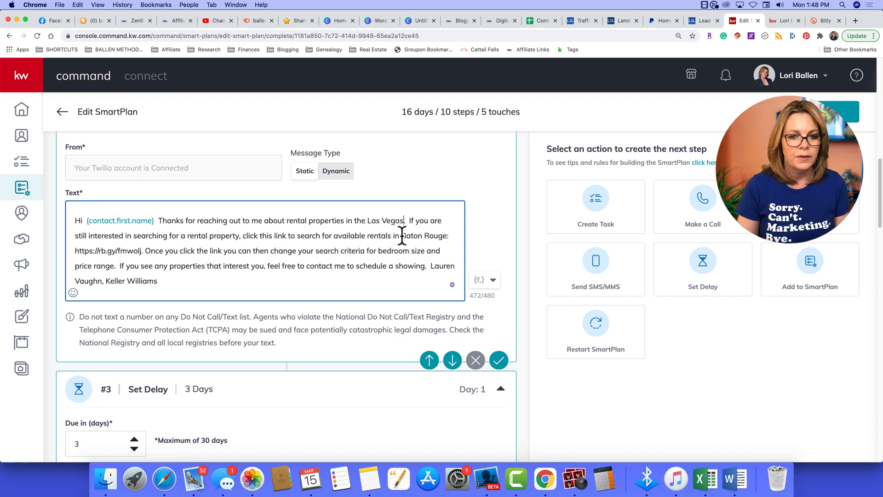
key("Backspace")
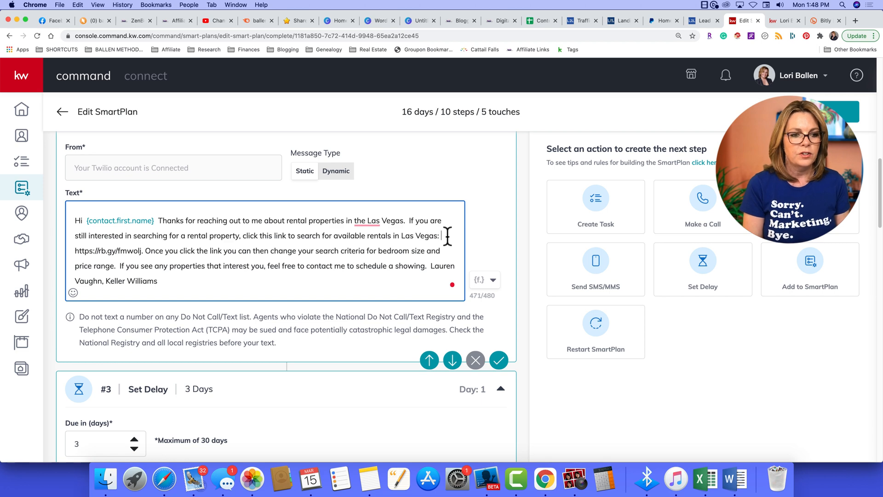
type("https://bit.ly/3lrWb6c")
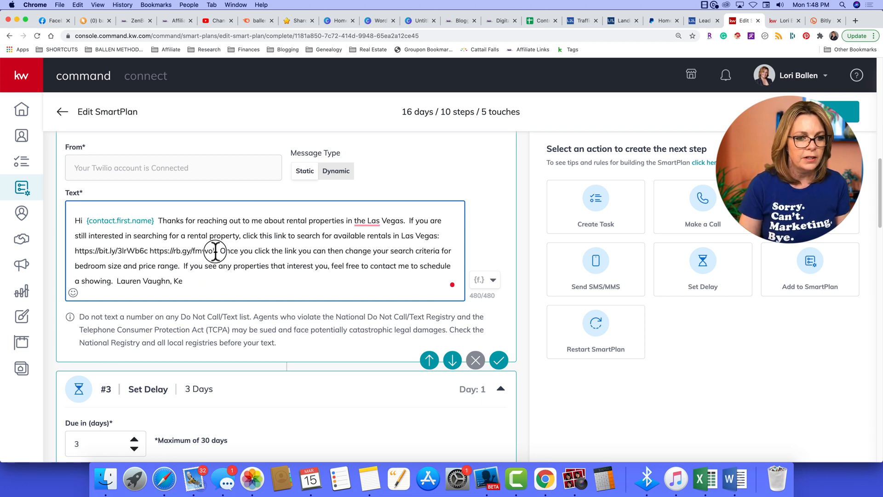
double_click(181, 250)
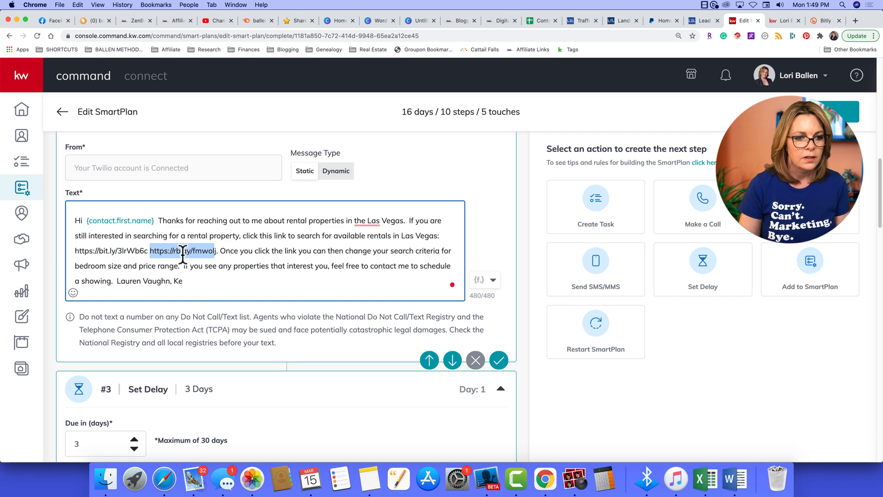
key("Delete")
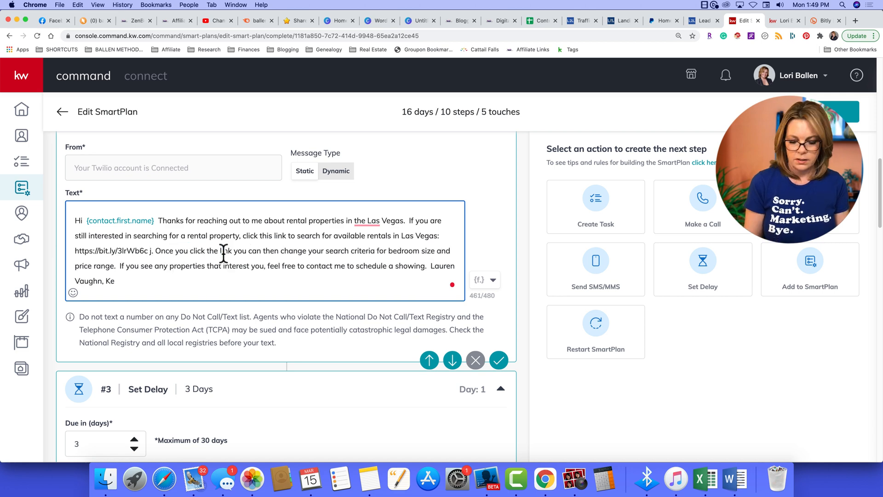
key("Backspace")
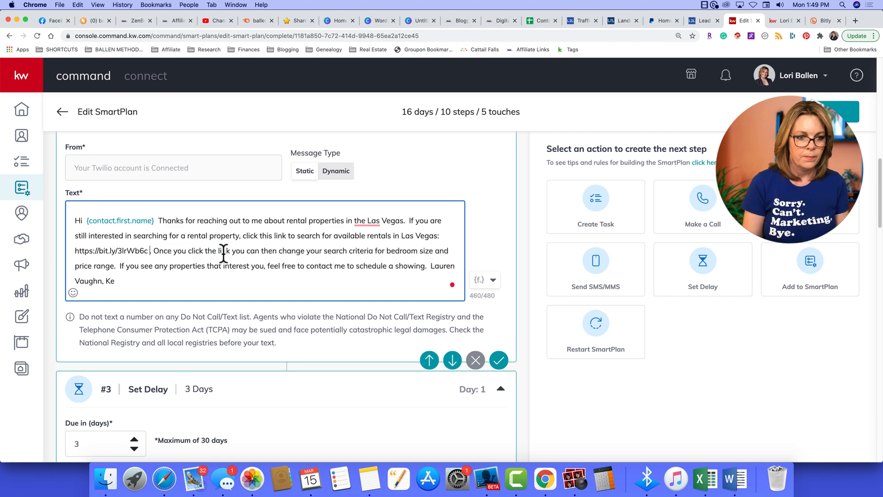
left_click(362, 221)
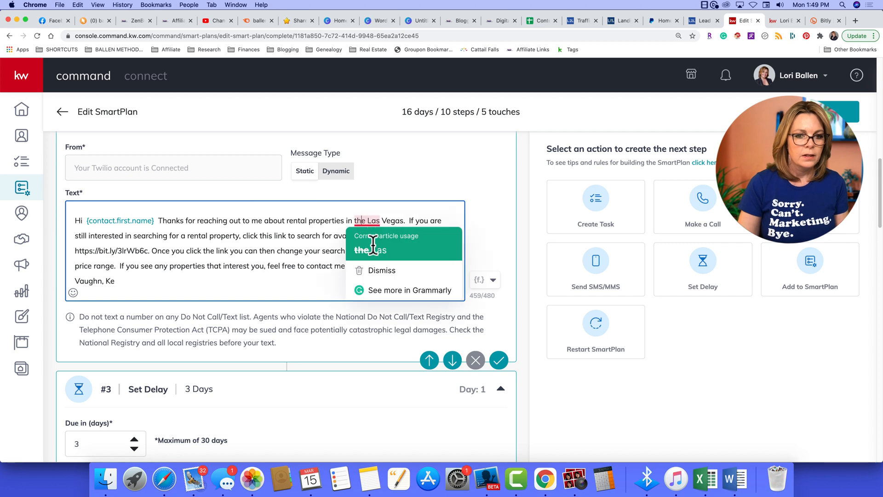
left_click(377, 250)
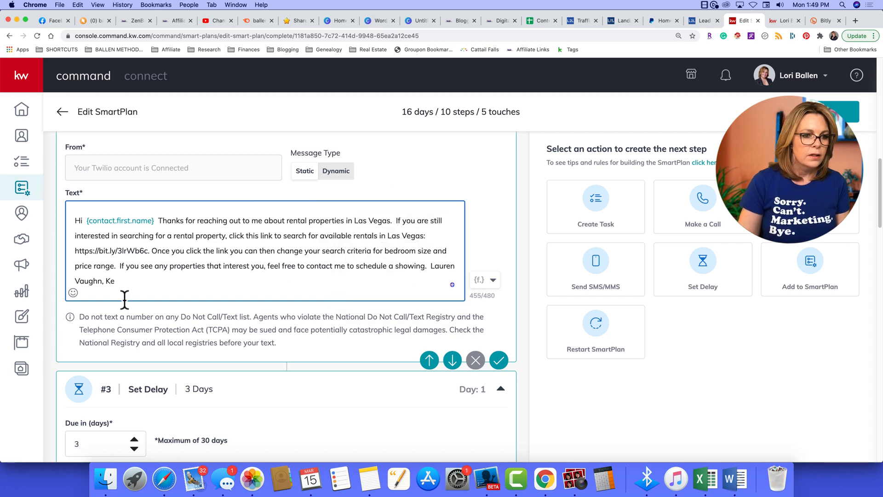
mouse_move(388, 269)
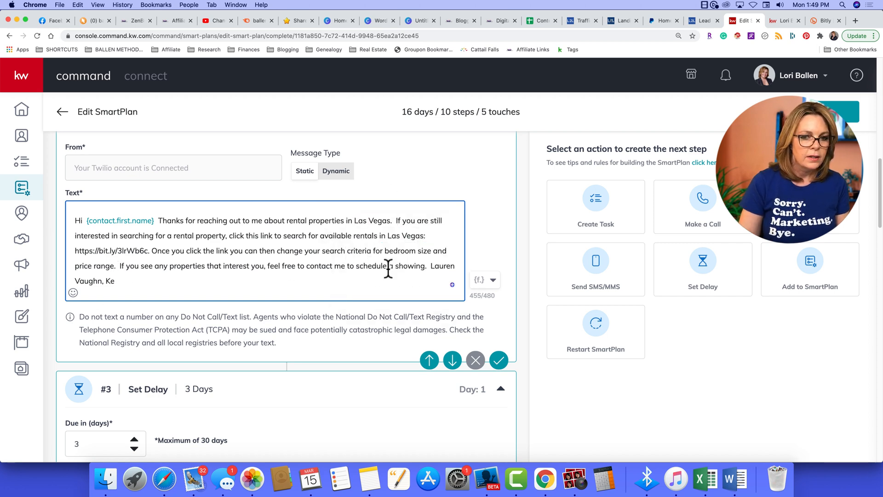
double_click(443, 266)
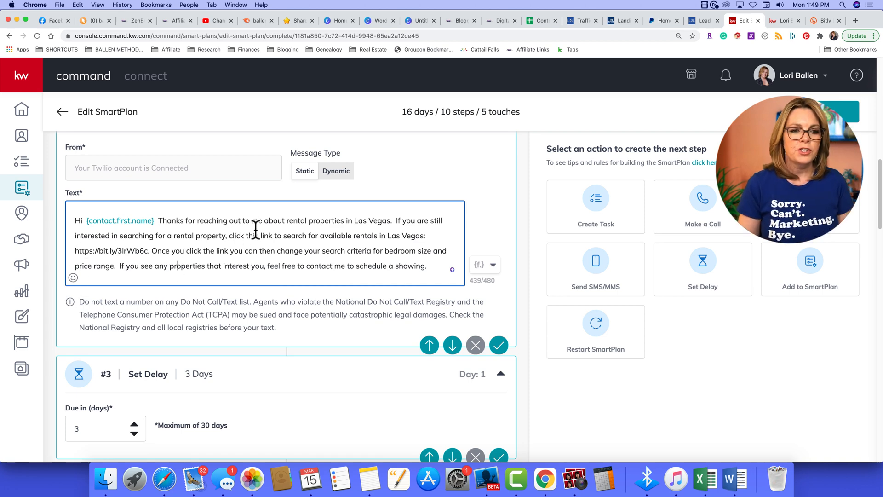
Step: Replace the closing sentences with 'Let me know when you want to see one.'
double_click(256, 220)
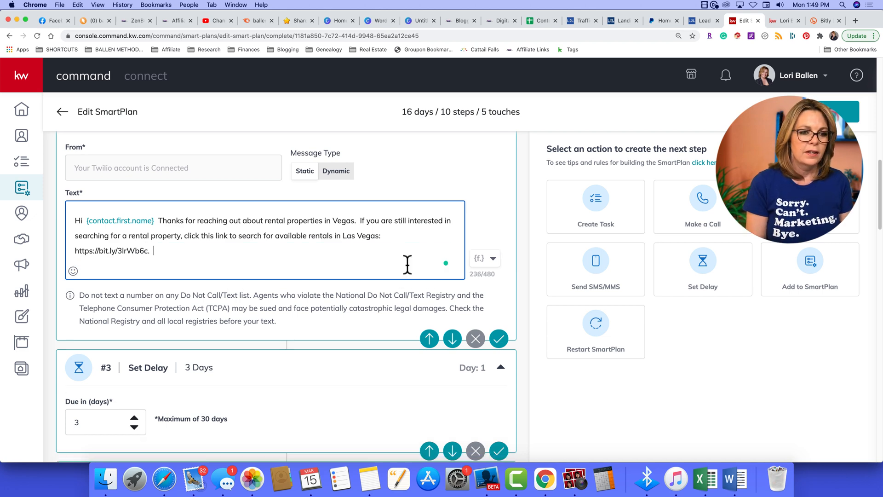
type("Let me know when you w")
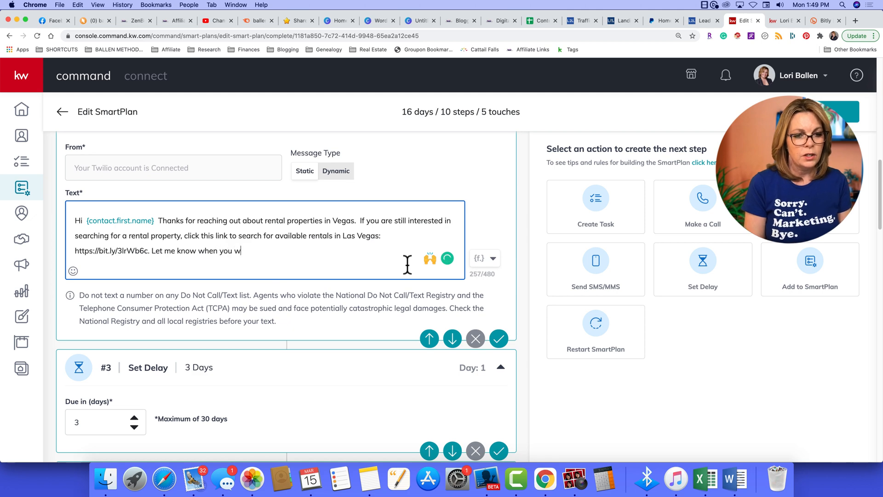
type("ant to see one. - Lori Ballen Keller Williams")
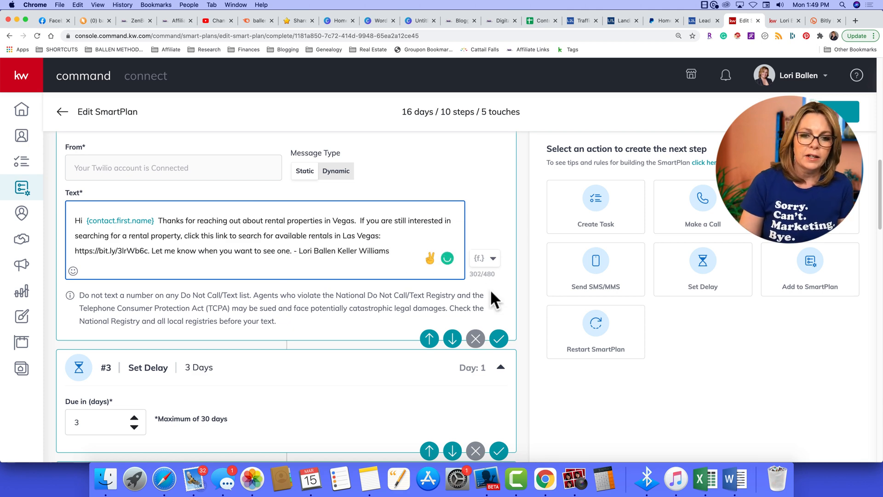
mouse_move(480, 266)
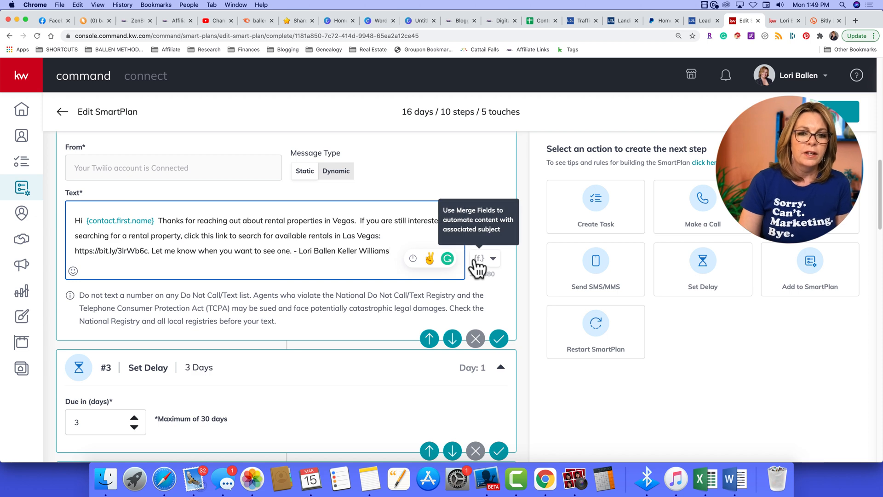
mouse_move(479, 277)
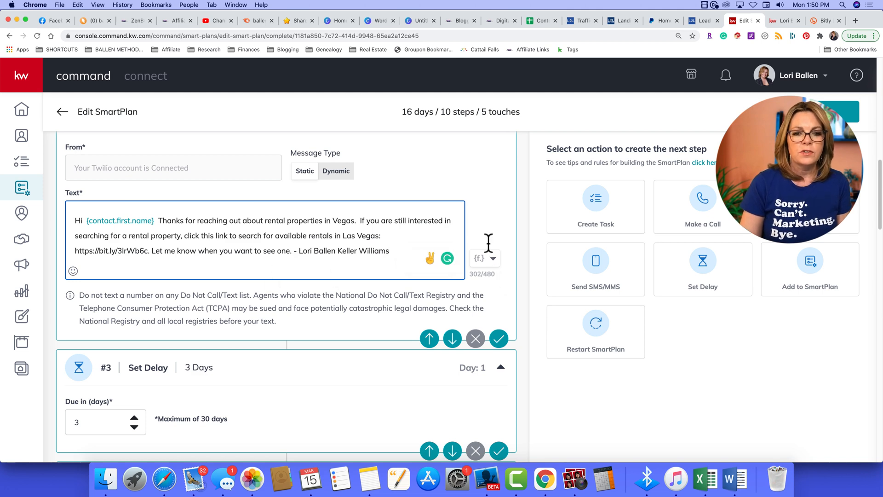
mouse_move(489, 287)
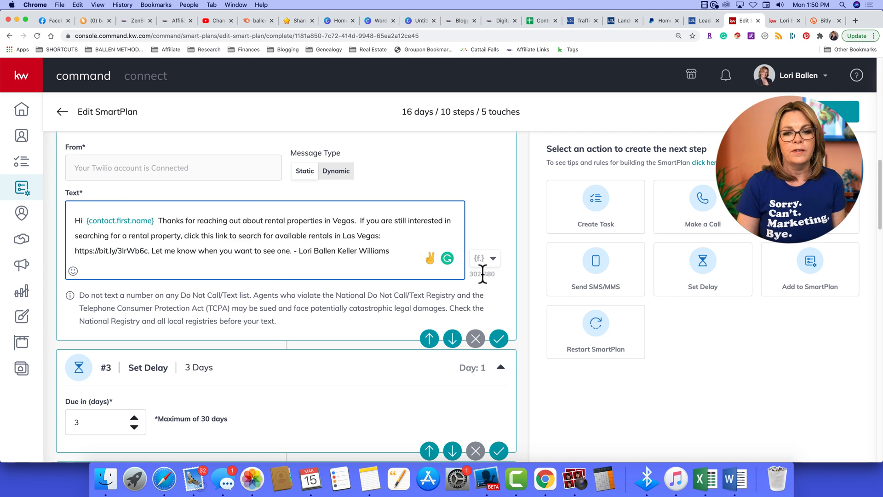
mouse_move(486, 276)
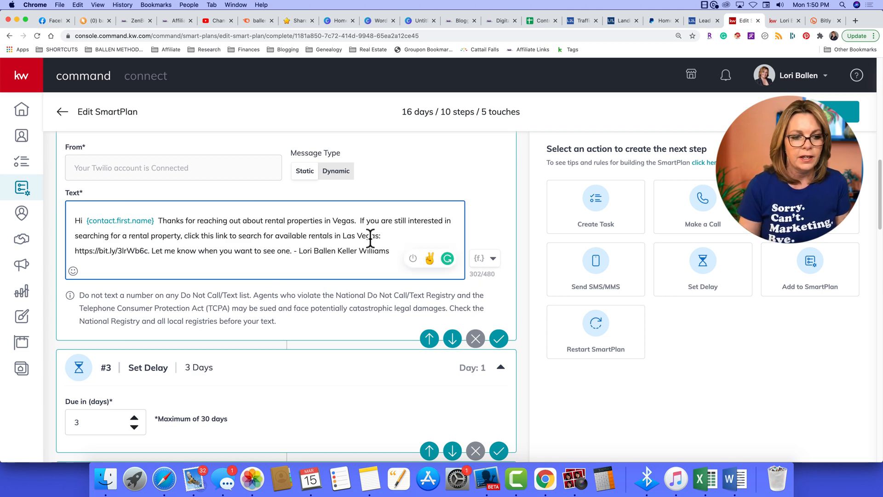
scroll("down", 3)
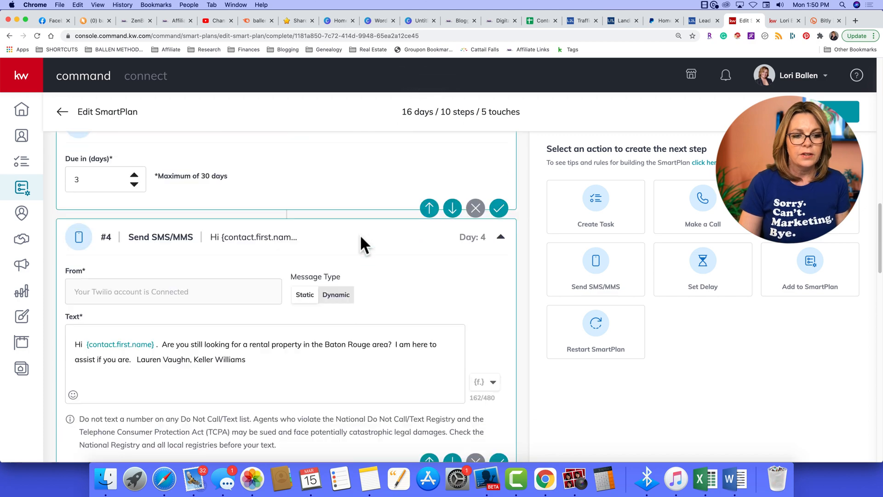
scroll("down", 3)
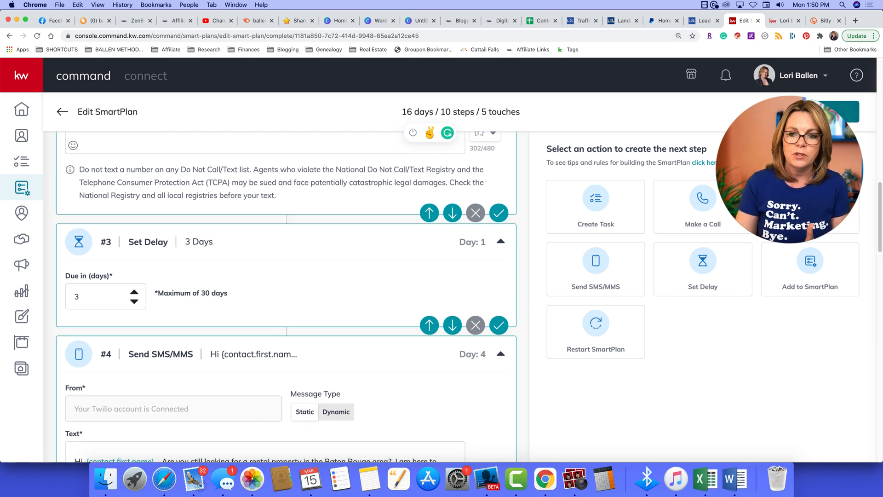
Step: Save the SmartPlan and close the Add Clients to SmartPlan prompt
left_click(810, 268)
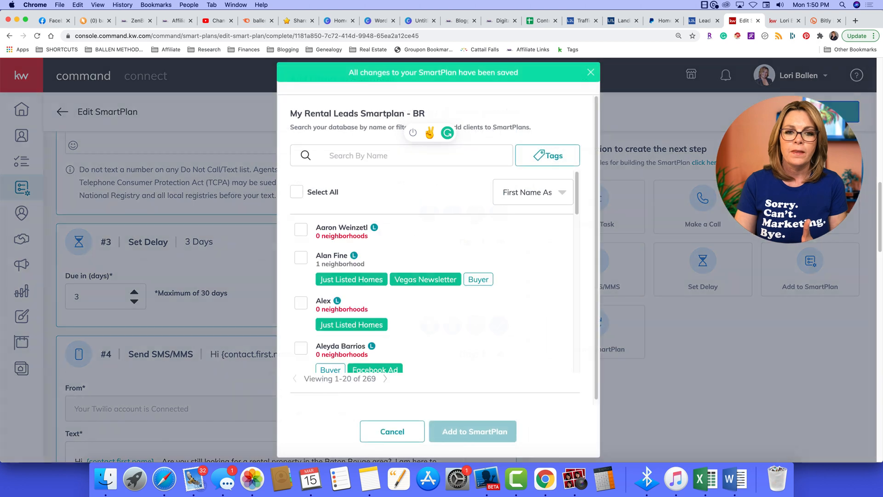
mouse_move(436, 261)
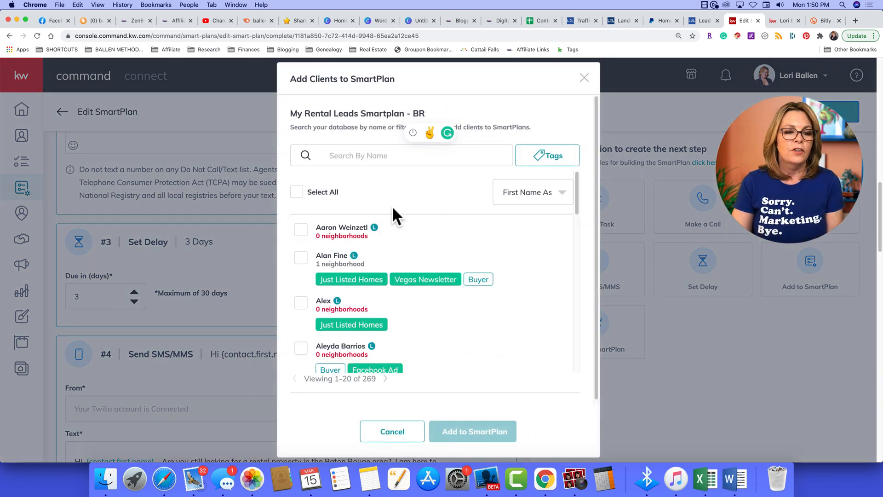
left_click(417, 155)
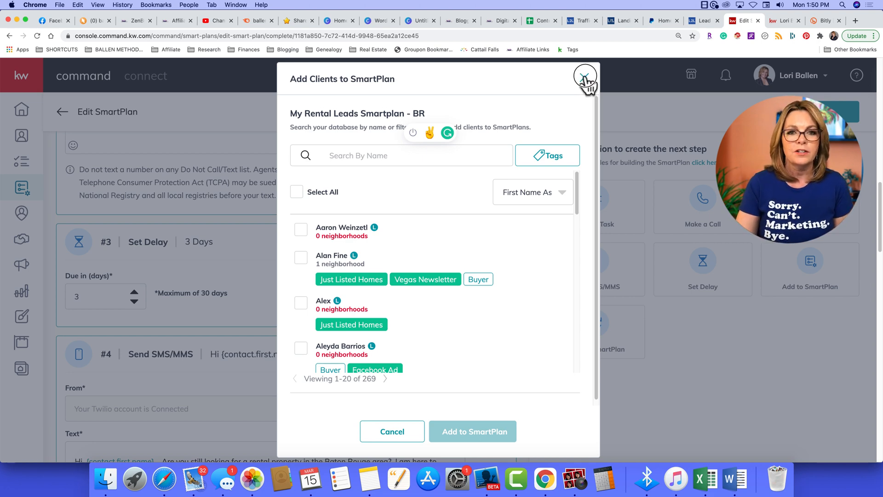
left_click(583, 78)
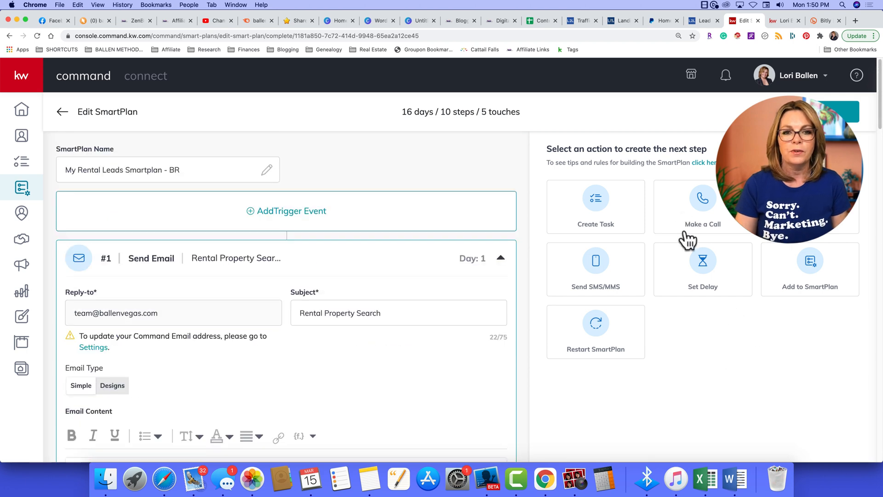
mouse_move(688, 334)
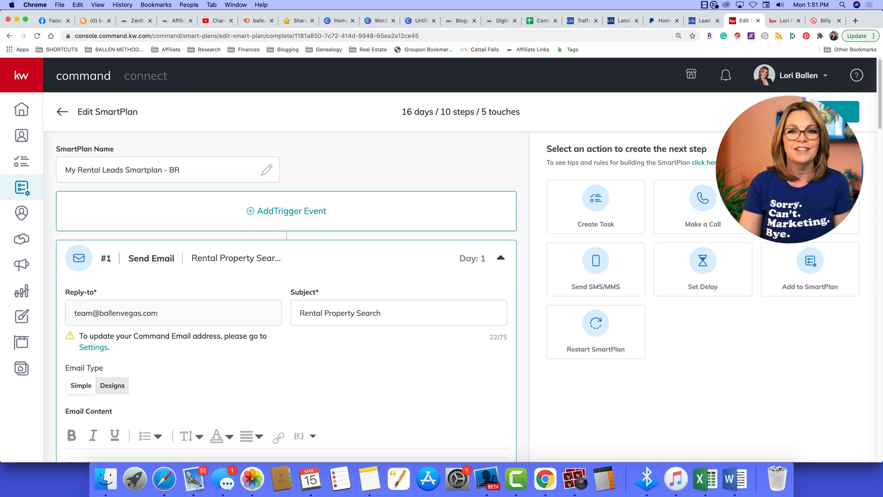
mouse_move(487, 486)
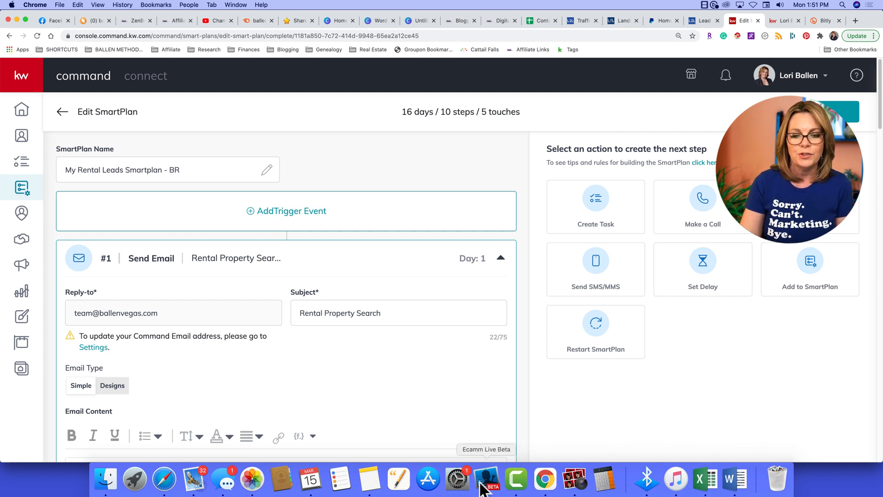